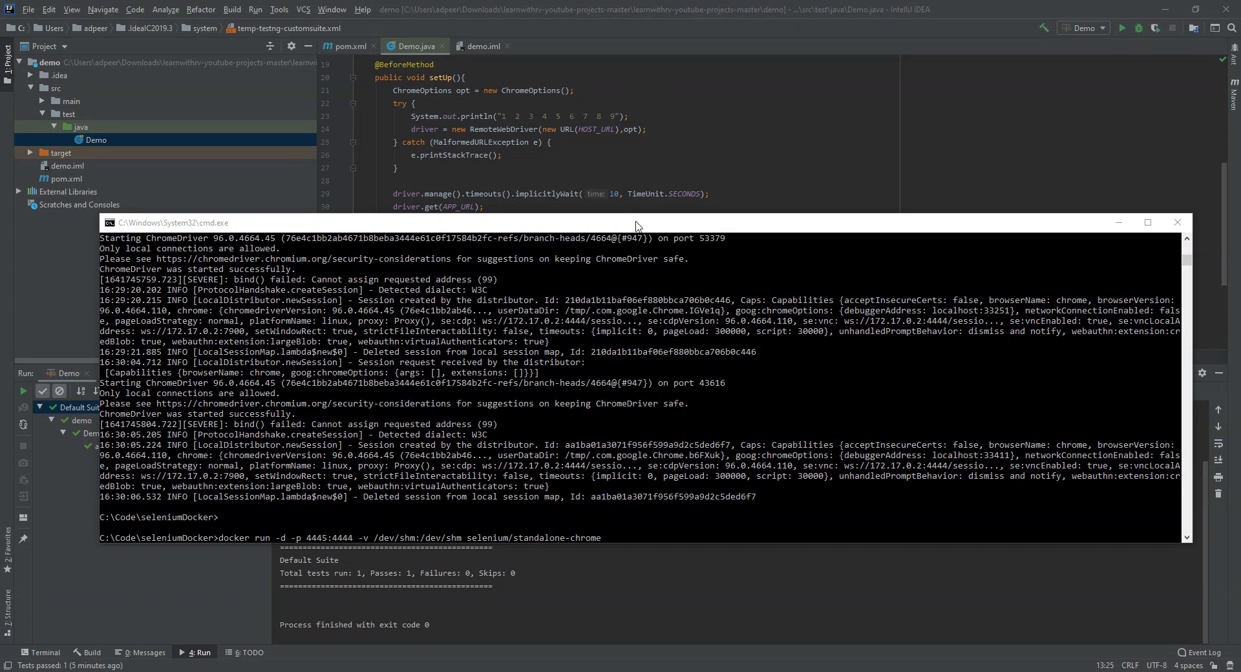
{"action": "mouse_move", "coordinate": [577, 487]}
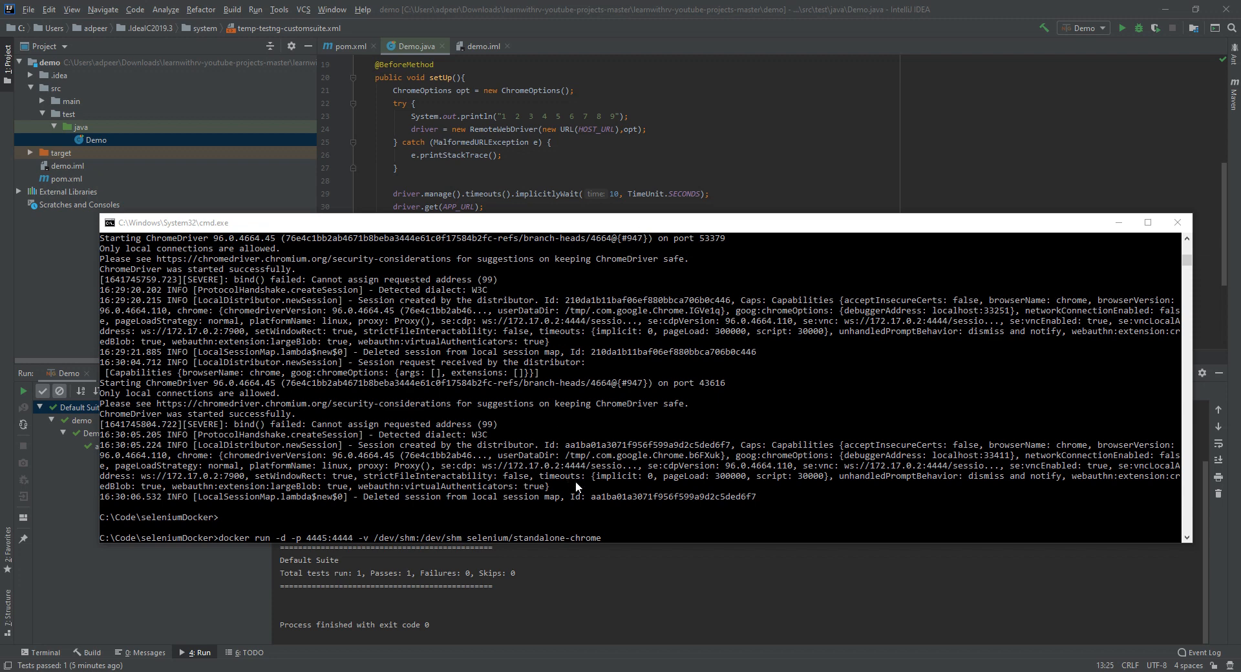
{"action": "mouse_move", "coordinate": [221, 545]}
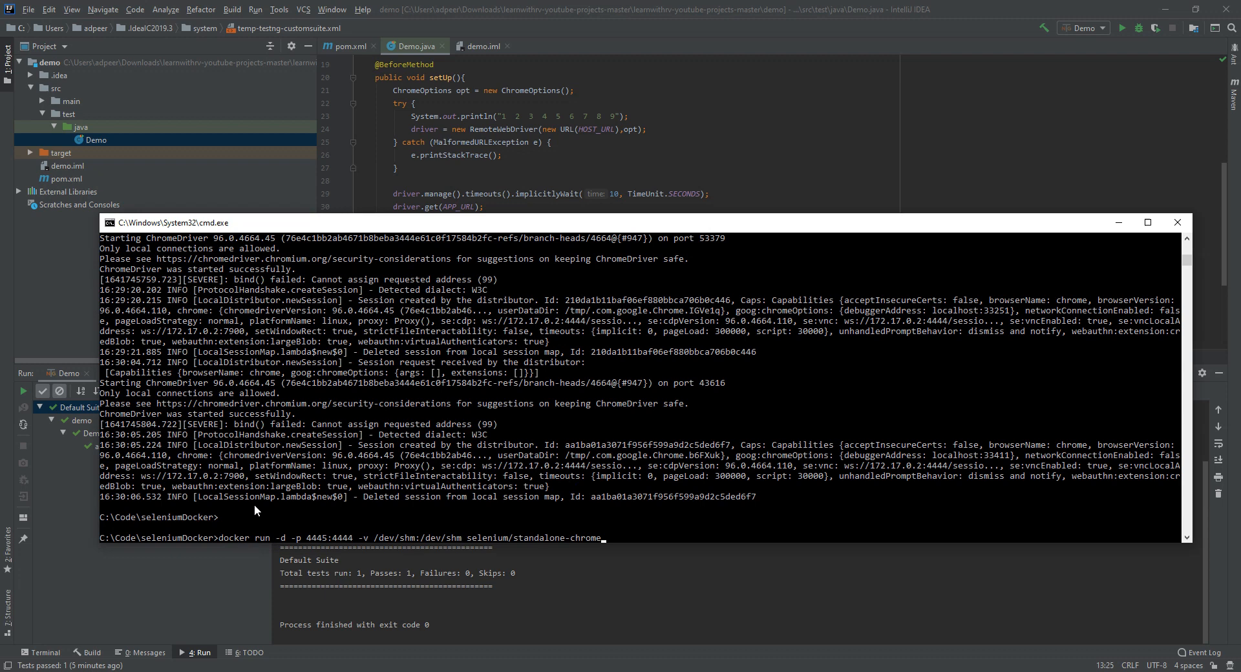
Step: Run docker run -d -p 4445:4444 -v /dev/shm:/dev/shm selenium/standalone-chrome
{"action": "scroll", "scroll_direction": "down", "scroll_amount": 3}
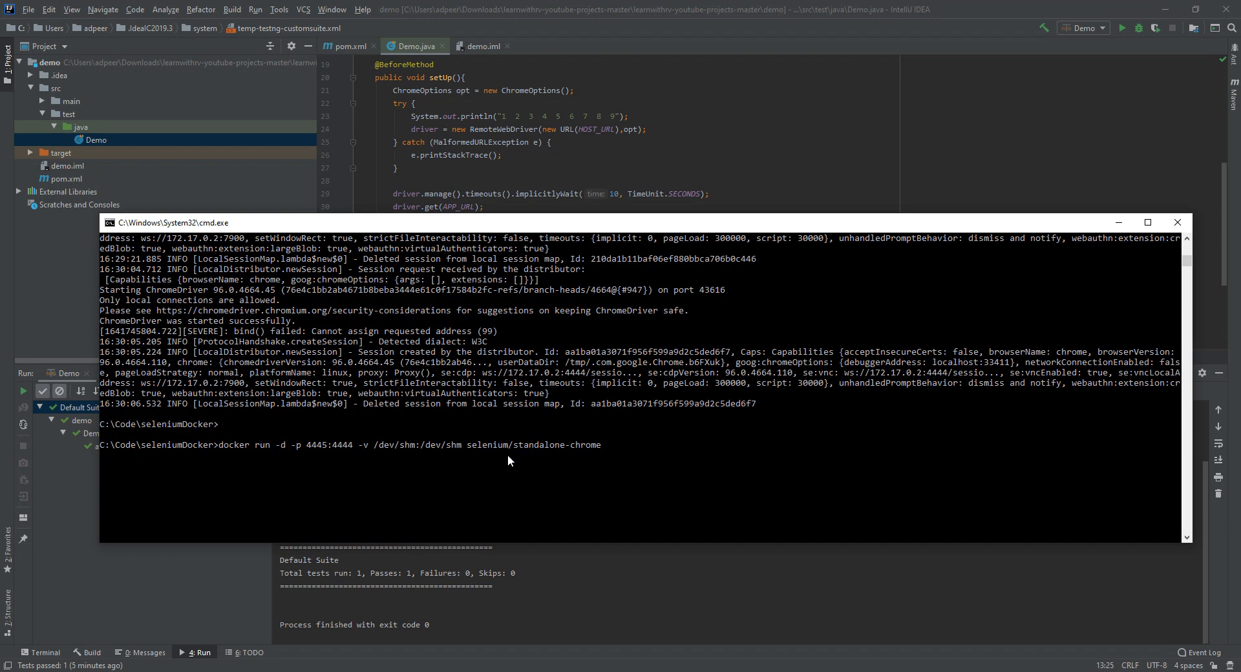
{"action": "mouse_move", "coordinate": [486, 456]}
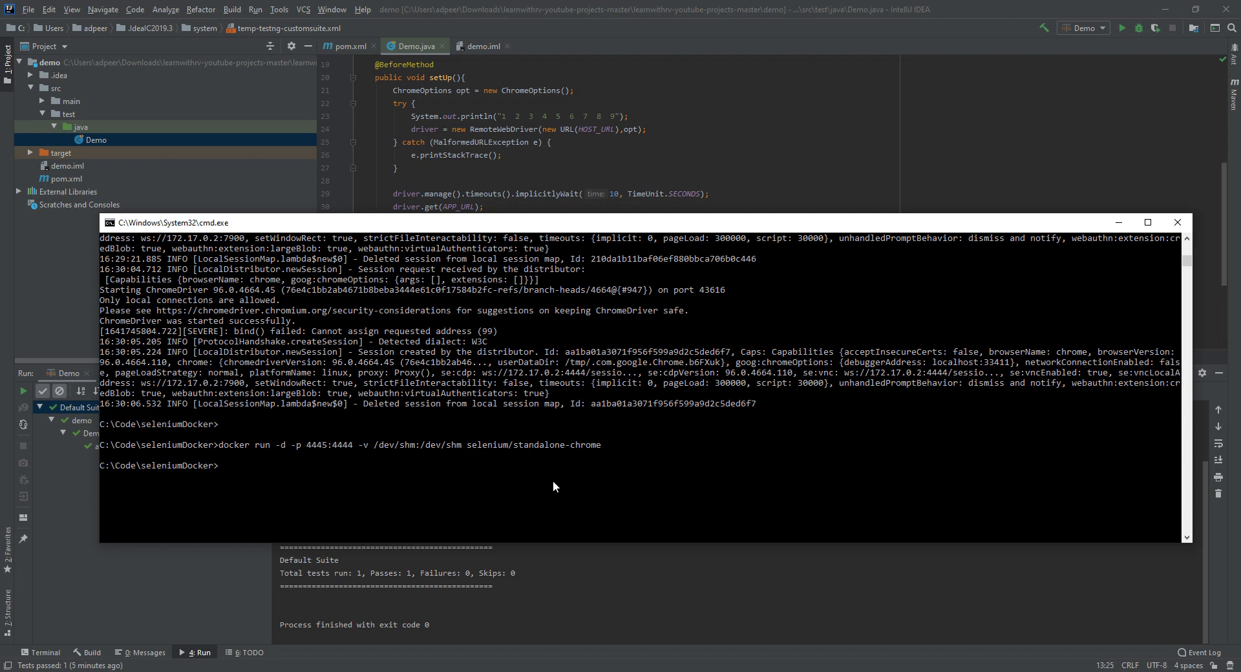
Step: Run docker ps to list the running containers
{"action": "type", "text": "d"}
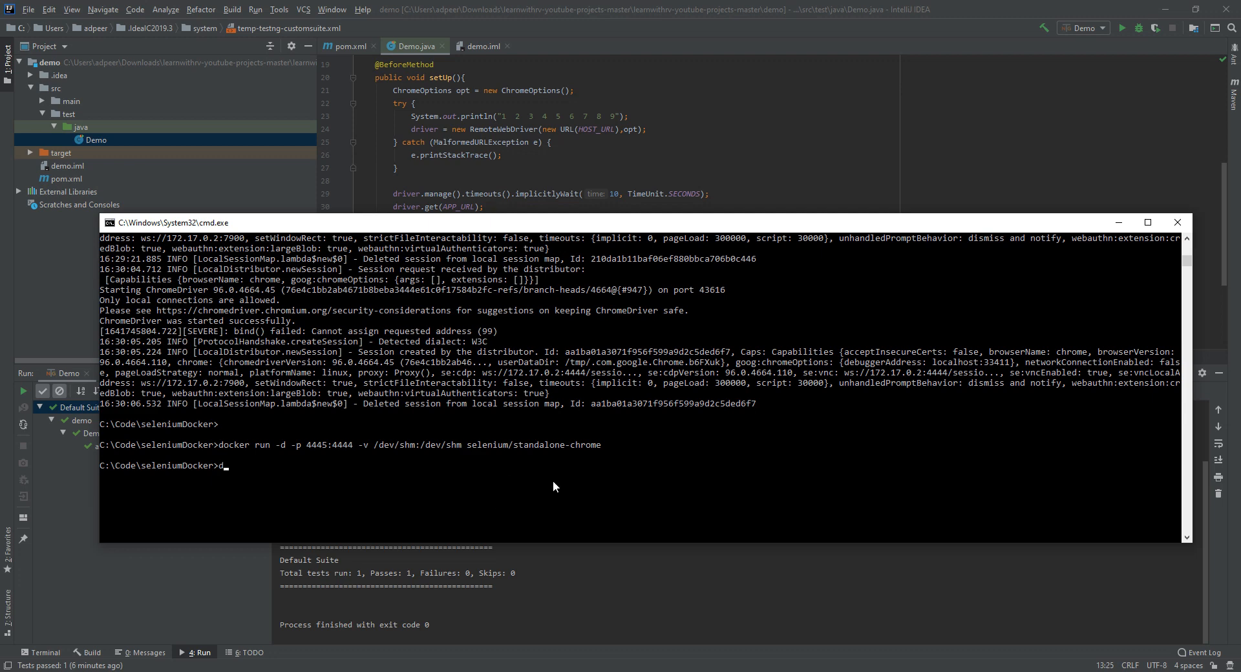
{"action": "type", "text": "ocker ps"}
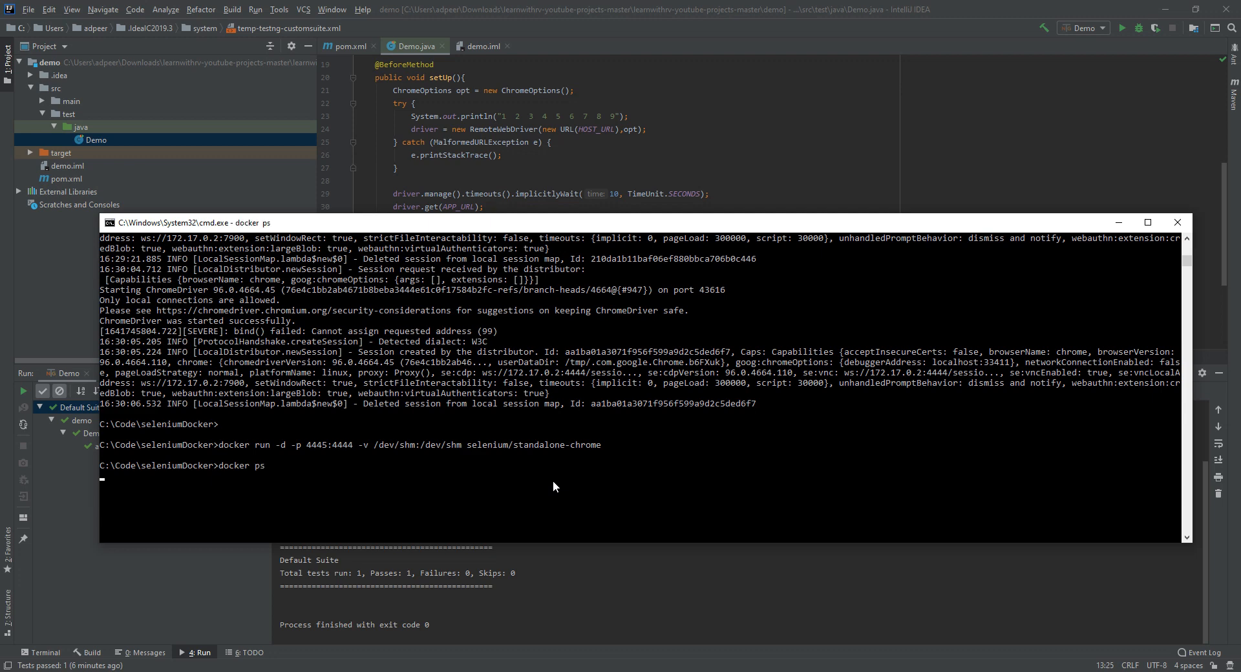
{"action": "mouse_move", "coordinate": [527, 460]}
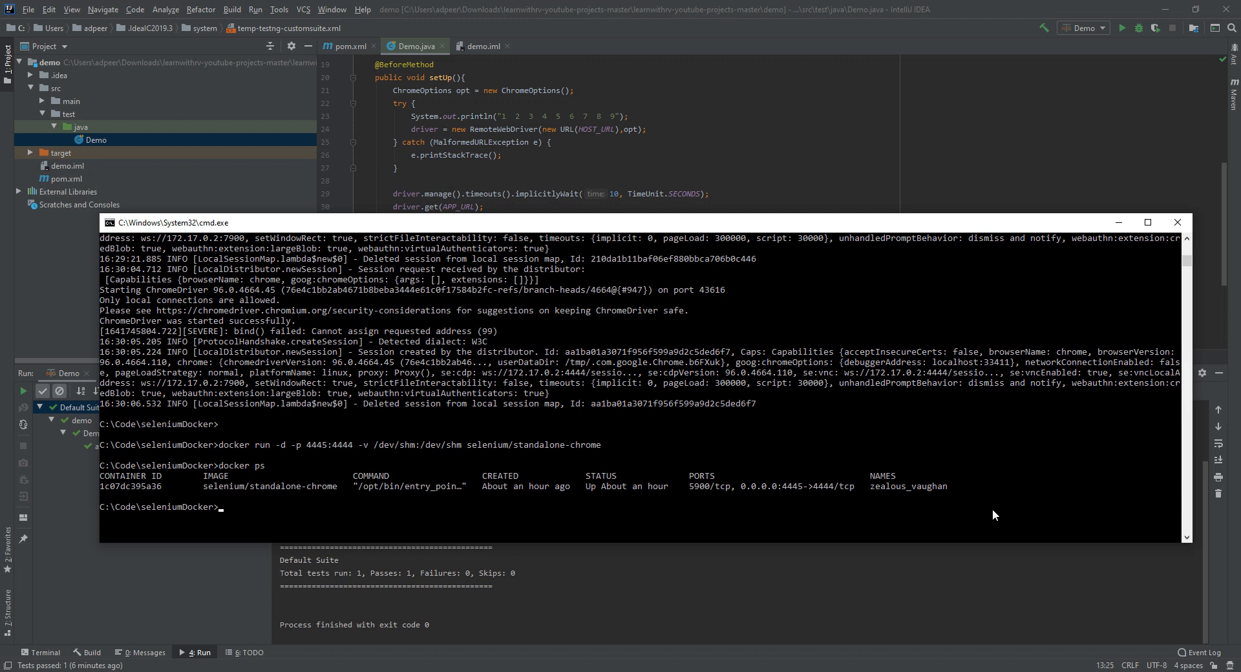
{"action": "mouse_move", "coordinate": [644, 178]}
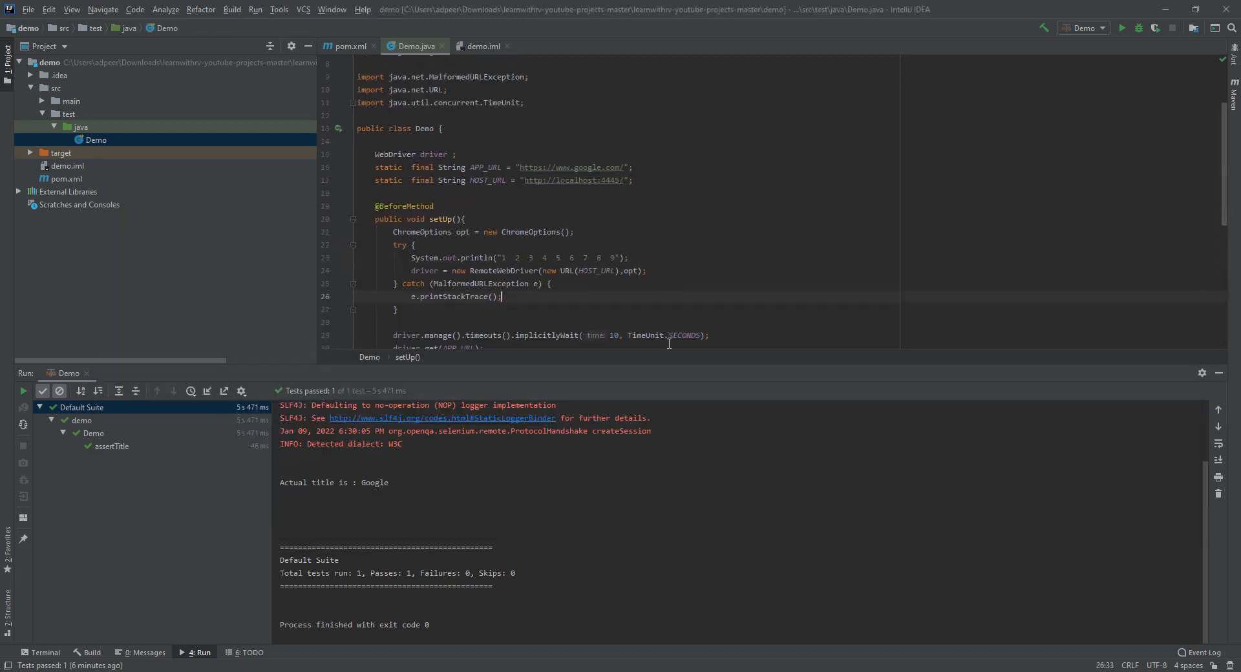
Step: Inspect APP_URL and HOST_URL in Demo.java, highlighting port 4445, then refocus the Command Prompt
{"action": "scroll", "scroll_direction": "down", "scroll_amount": 3}
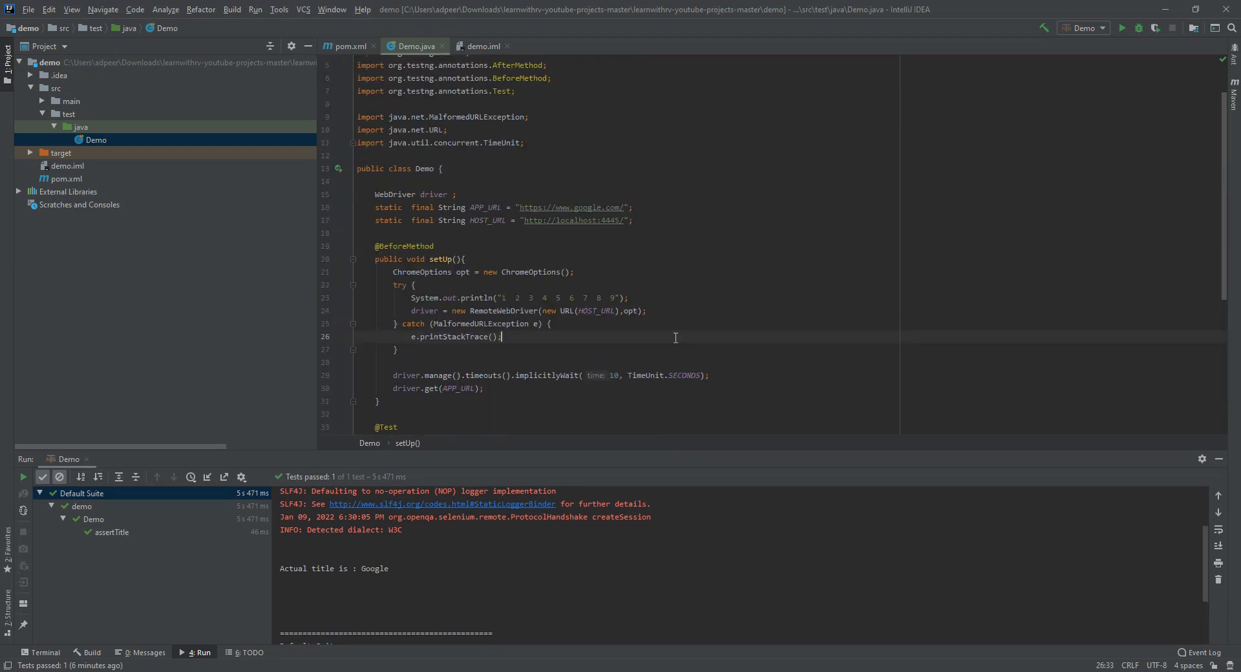
{"action": "left_click", "coordinate": [634, 207]}
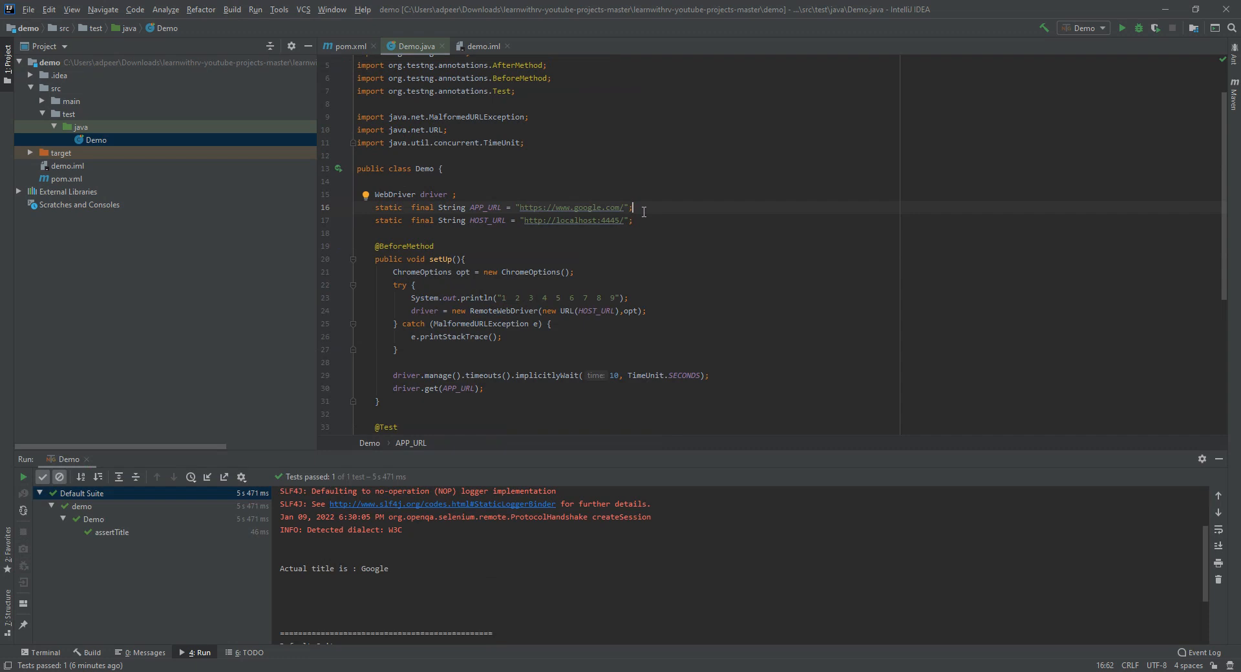
{"action": "mouse_move", "coordinate": [658, 246]}
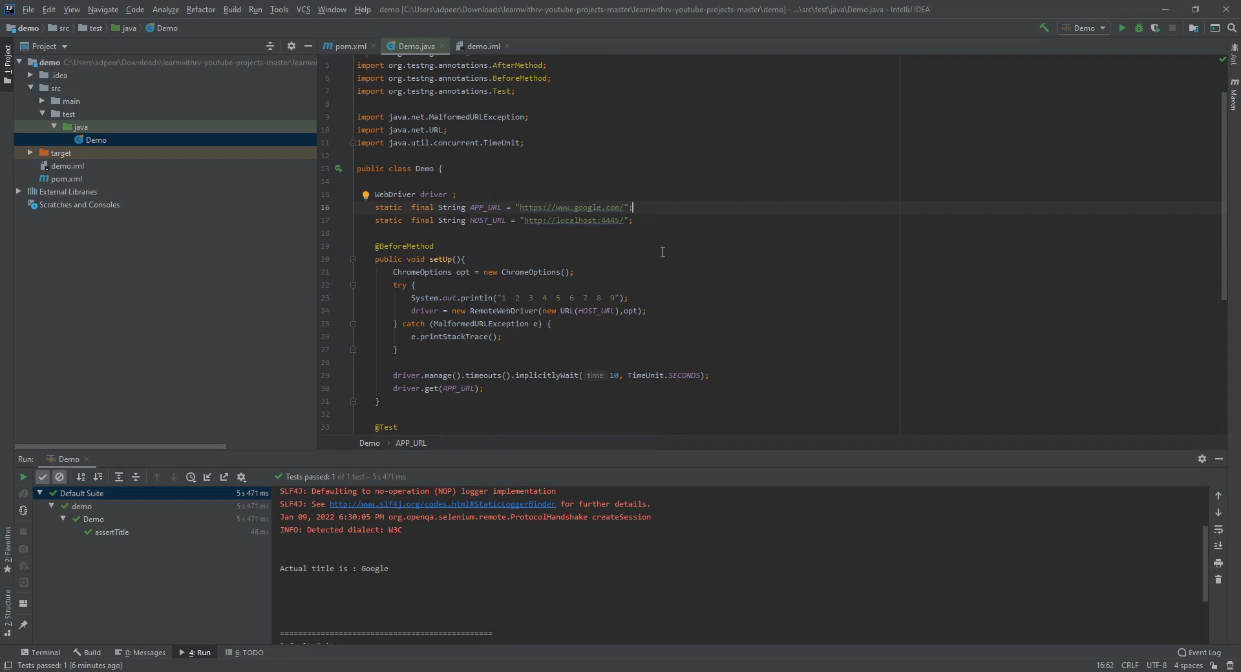
{"action": "mouse_move", "coordinate": [642, 238]}
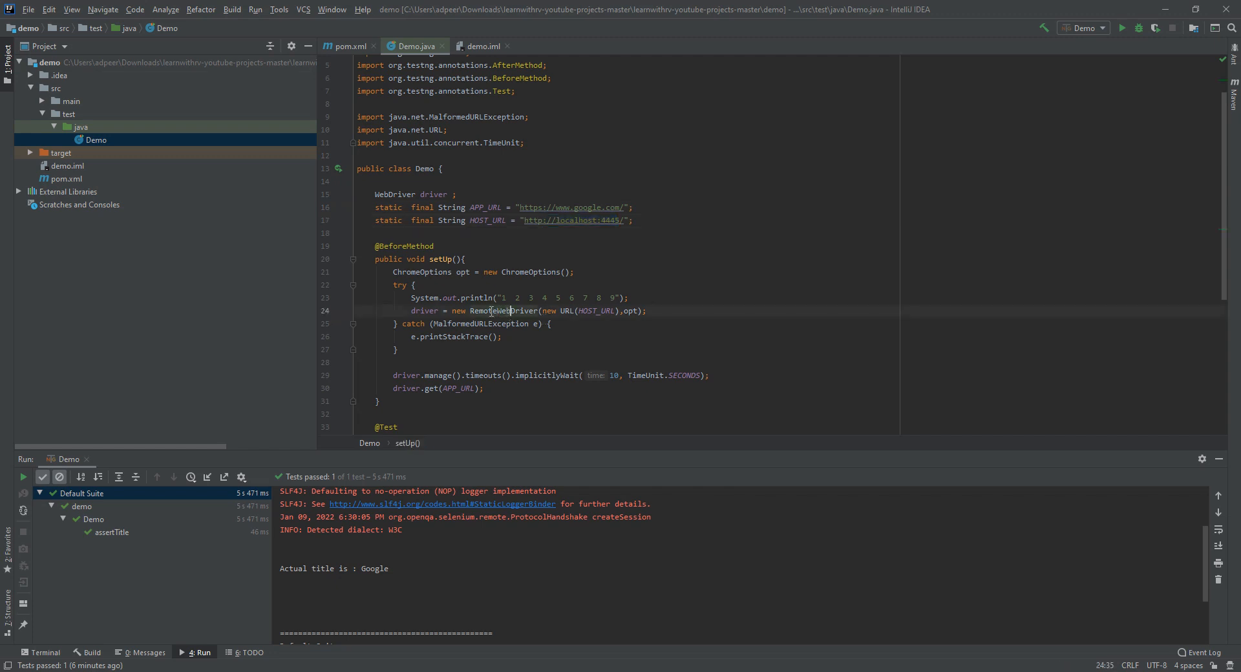
{"action": "double_click", "coordinate": [609, 219]}
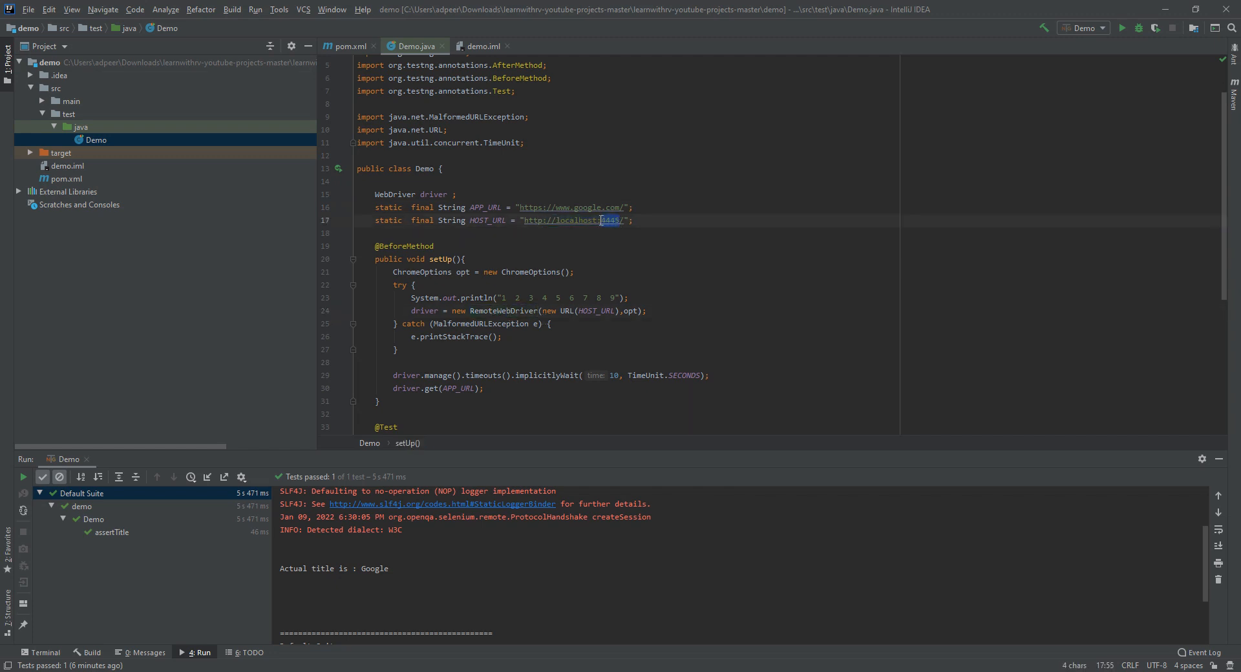
{"action": "left_click", "coordinate": [593, 220]}
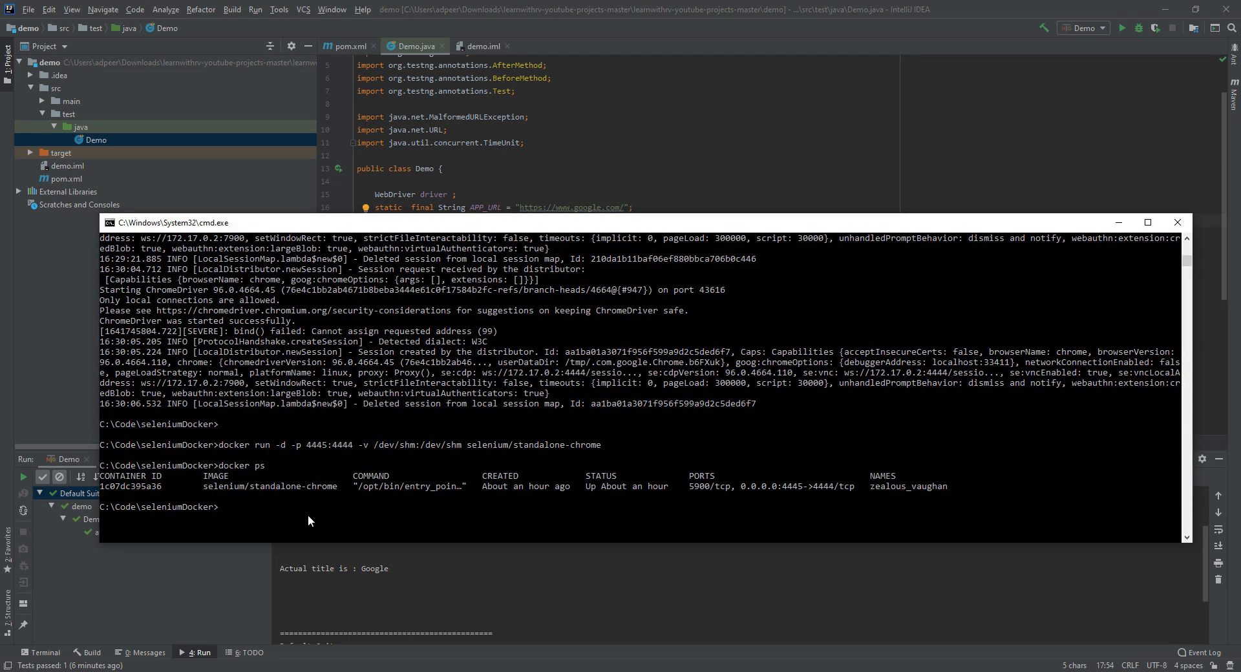
Step: Recall earlier docker commands, including docker logs -f for zealous_vaughan and suspicious_blackwell
{"action": "type", "text": "docker ps"}
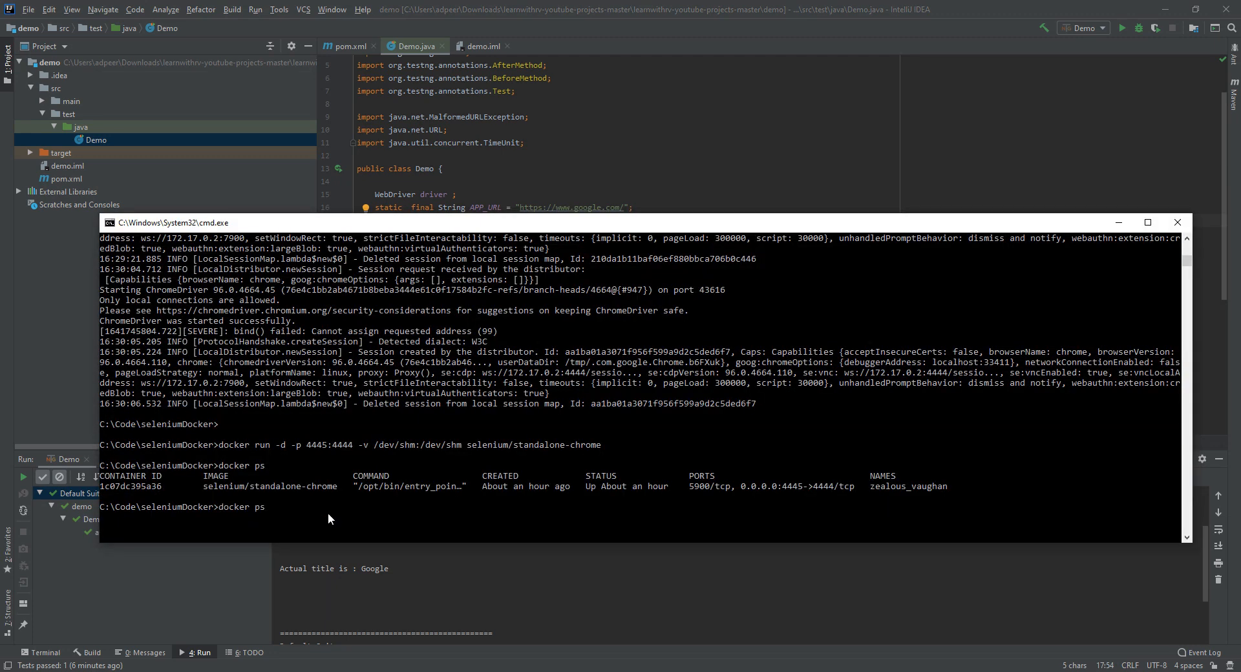
{"action": "type", "text": "do"}
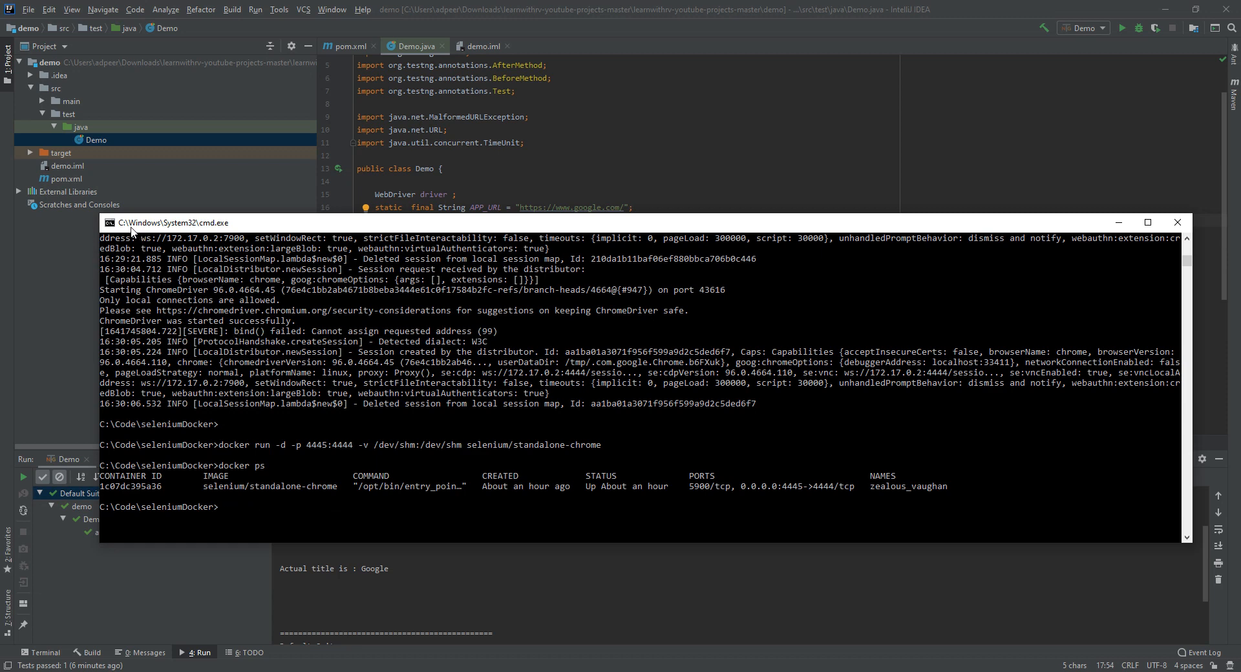
{"action": "right_click", "coordinate": [174, 223]}
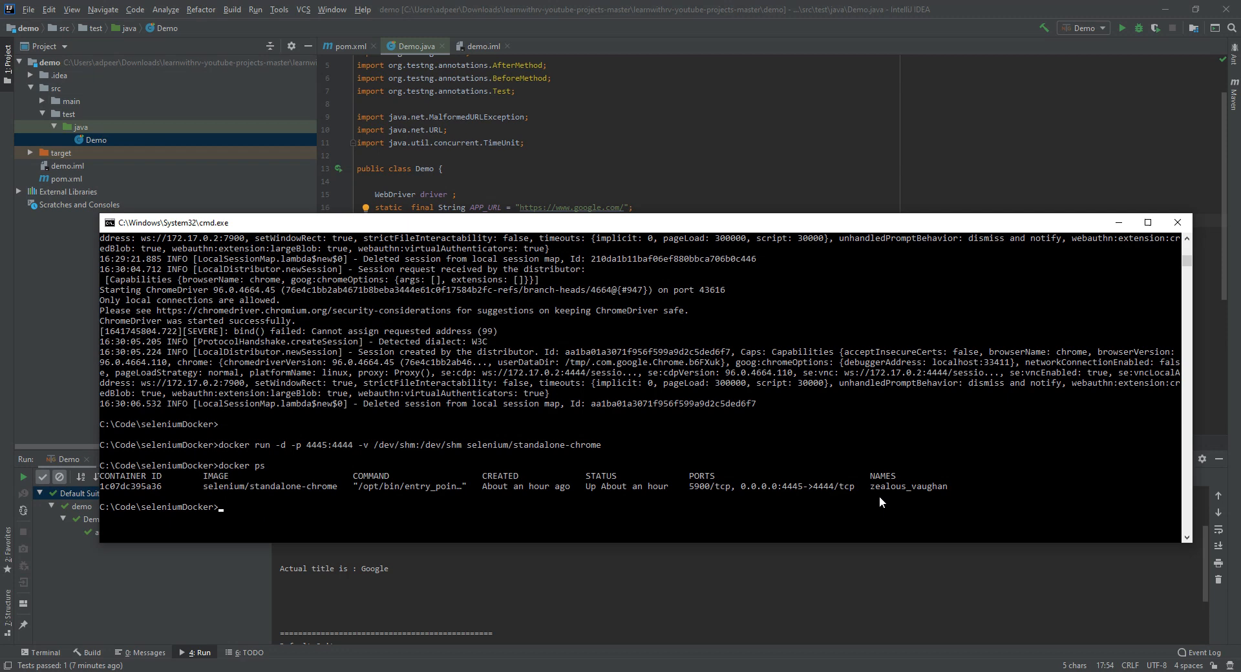
{"action": "type", "text": "docker logs -f zealous_vaughan"}
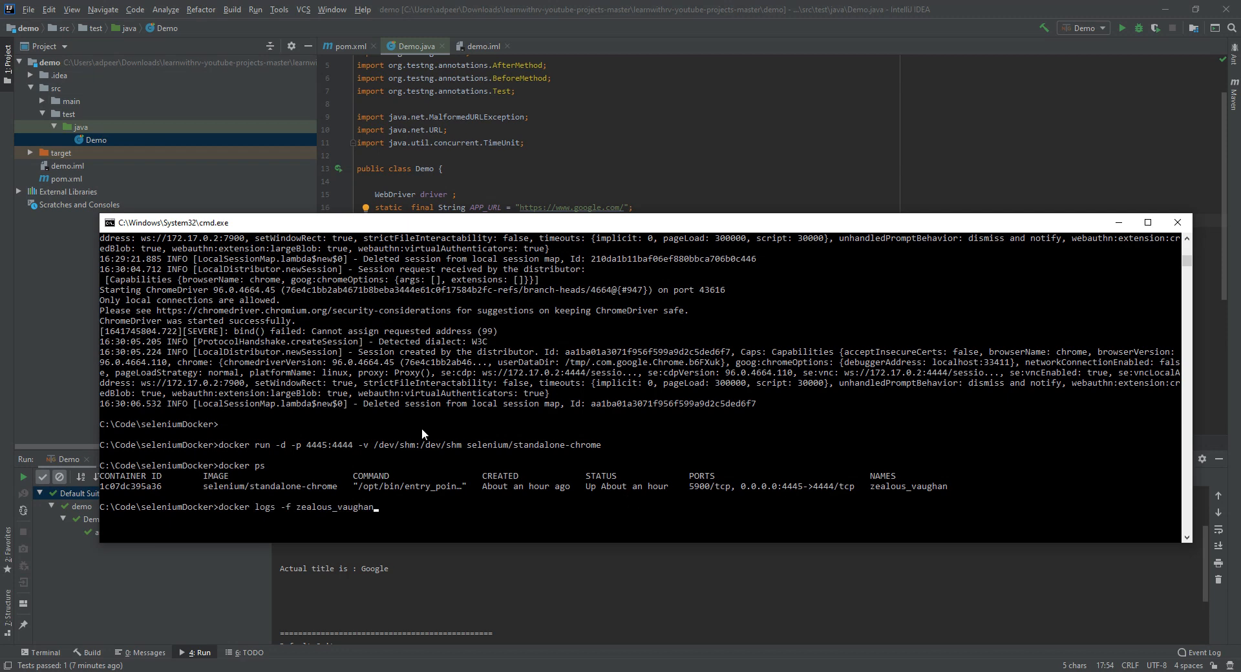
{"action": "type", "text": "suspicious_blackwell"}
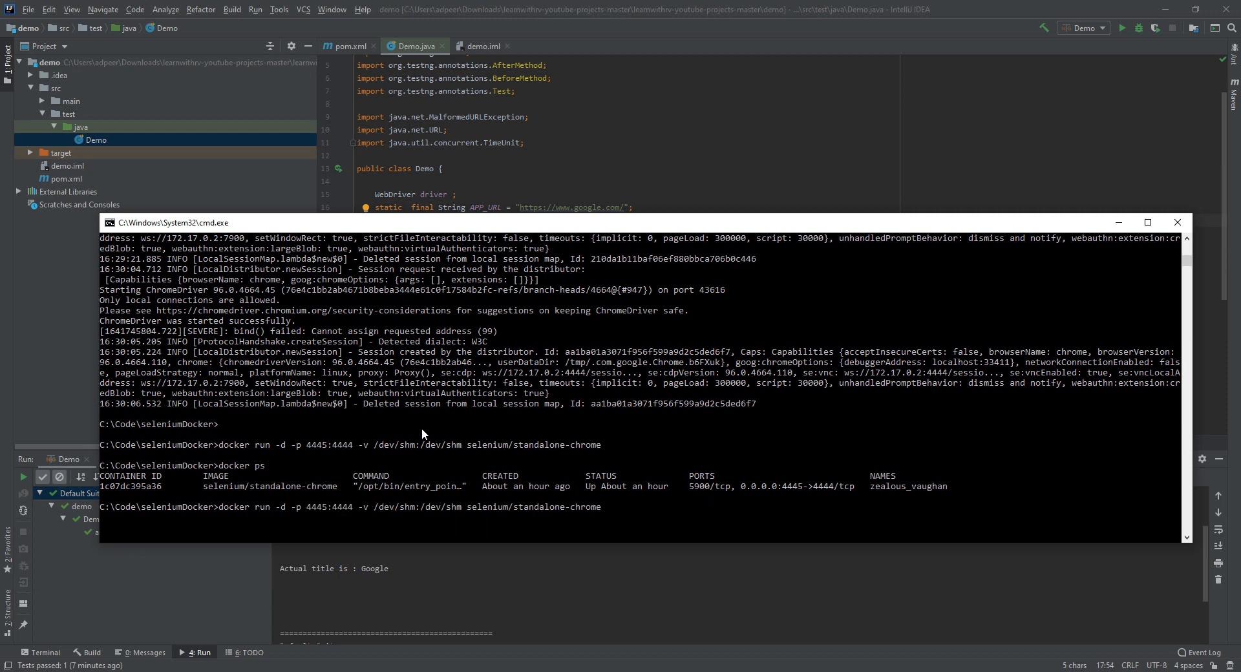
{"action": "mouse_move", "coordinate": [339, 516]}
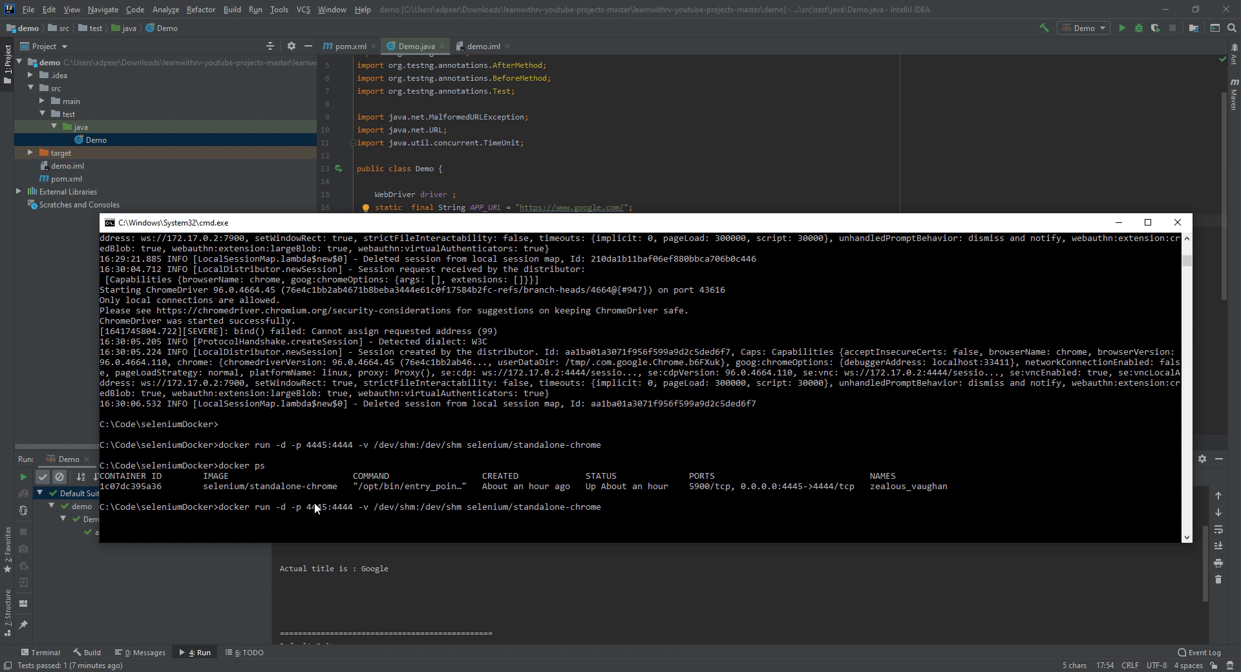
{"action": "mouse_move", "coordinate": [308, 516]}
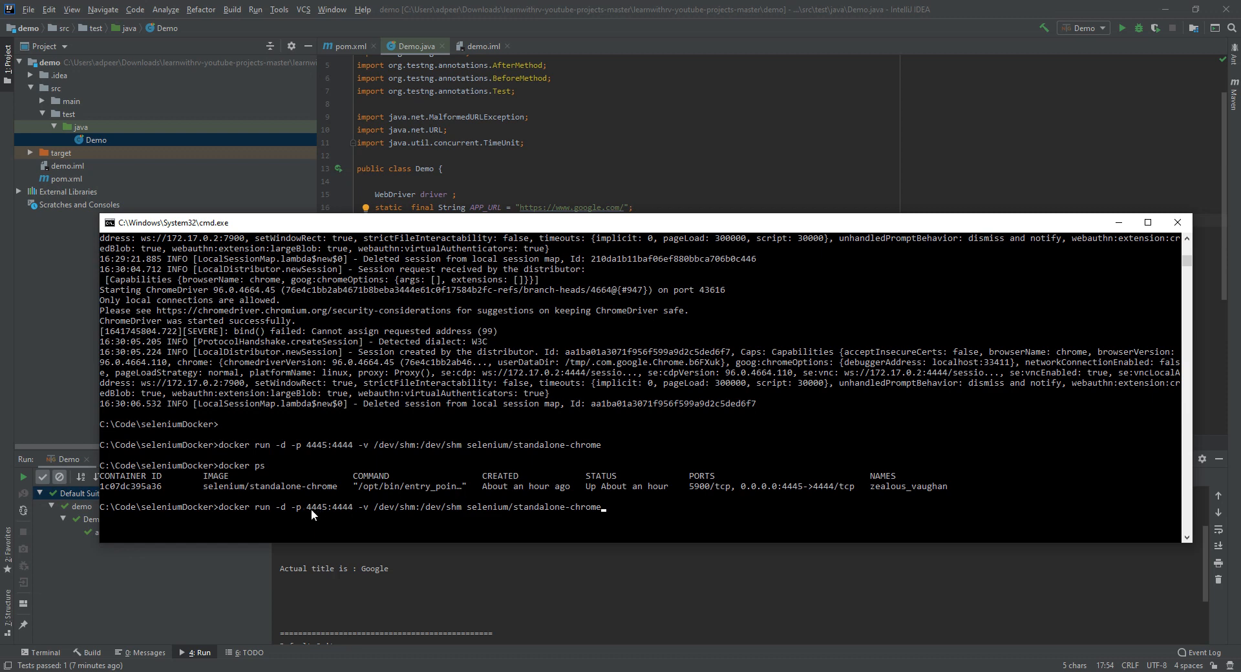
{"action": "mouse_move", "coordinate": [321, 506]}
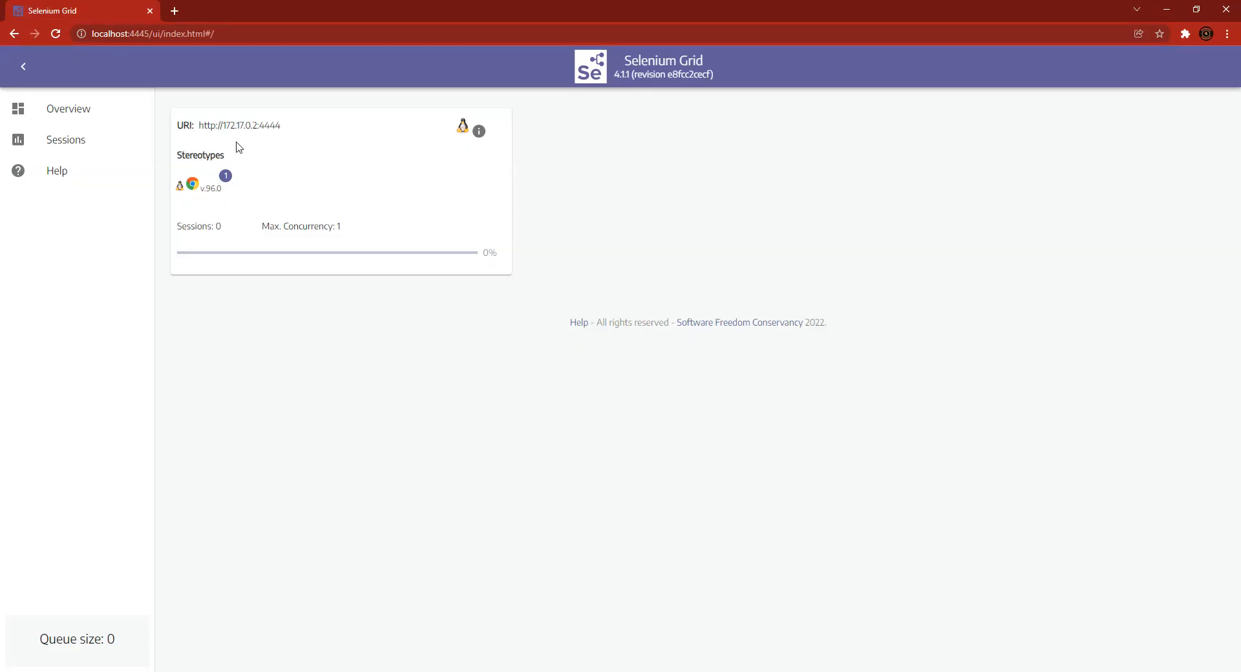
Step: Review the Selenium Grid overview at localhost:4445, then minimize Chrome
{"action": "left_click", "coordinate": [150, 33]}
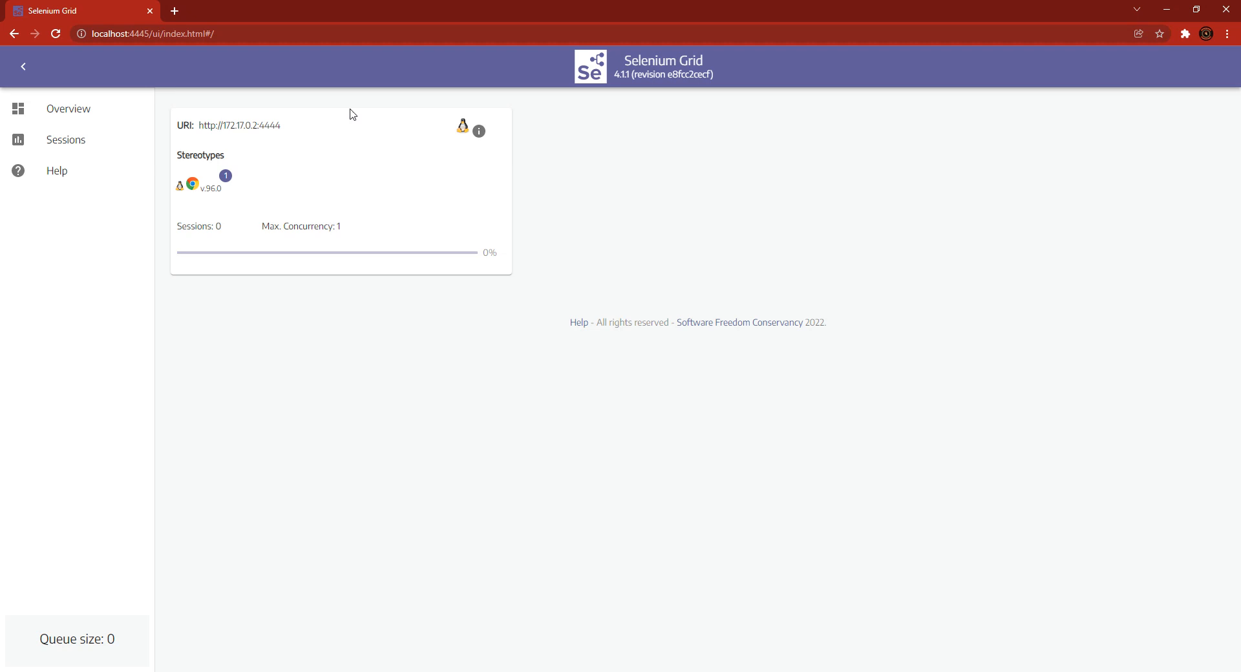
{"action": "mouse_move", "coordinate": [193, 185]}
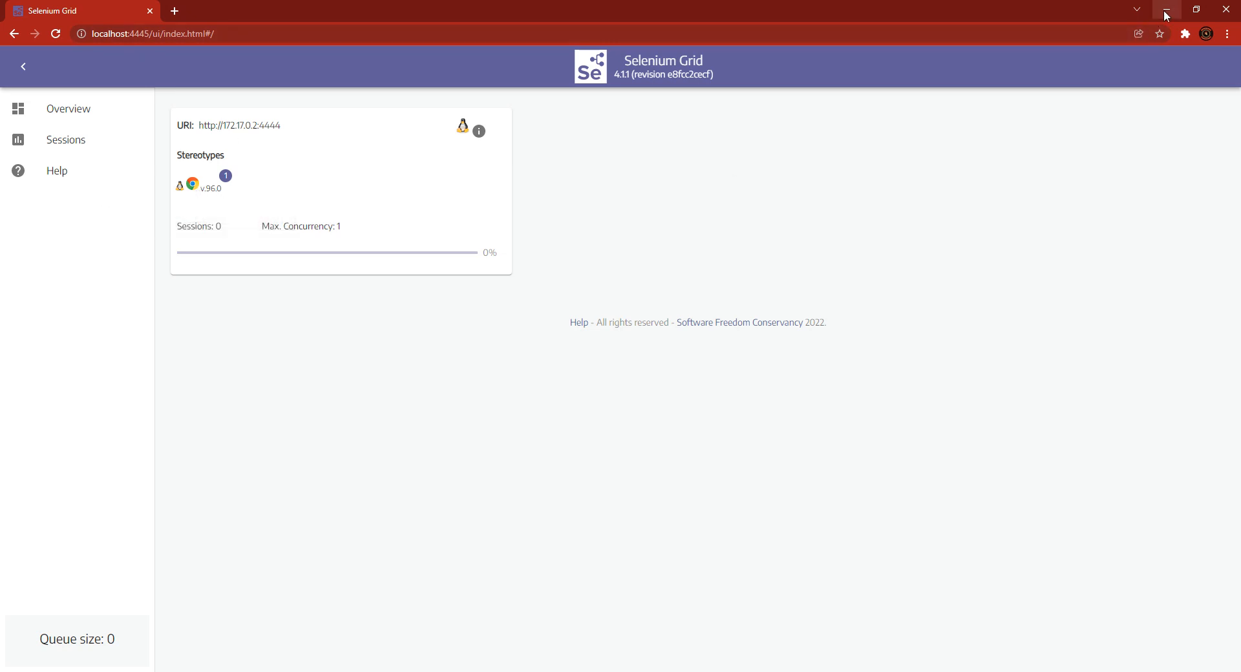
{"action": "left_click", "coordinate": [1165, 9]}
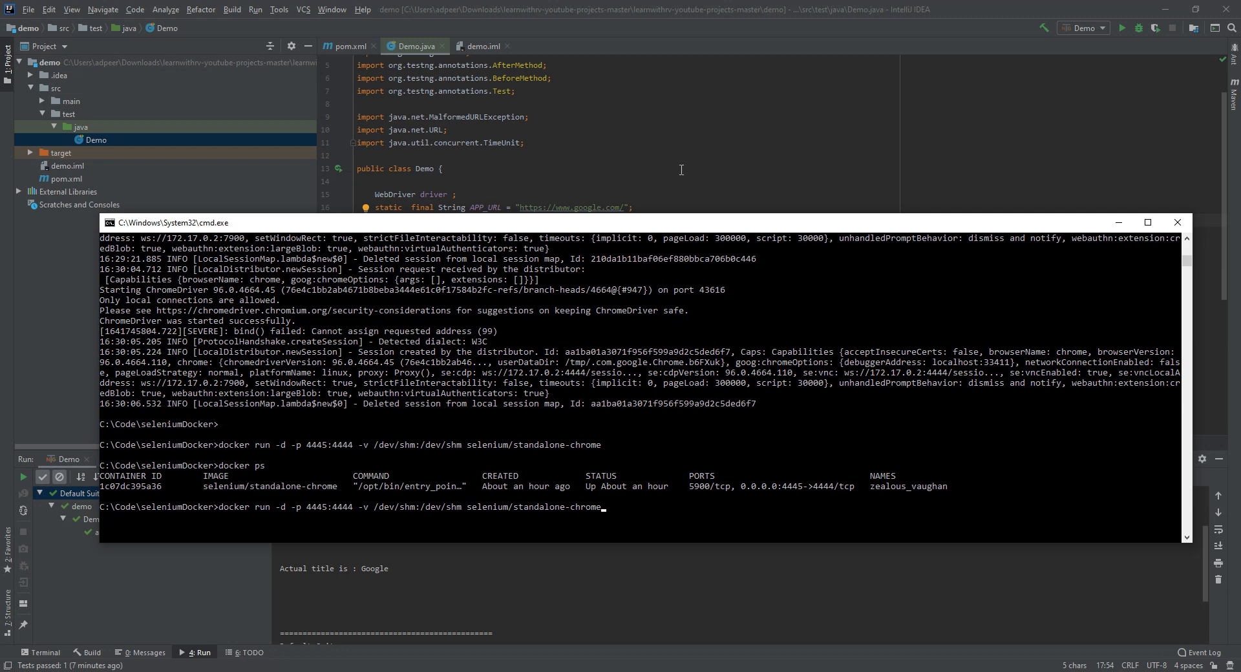
{"action": "left_click", "coordinate": [1178, 223]}
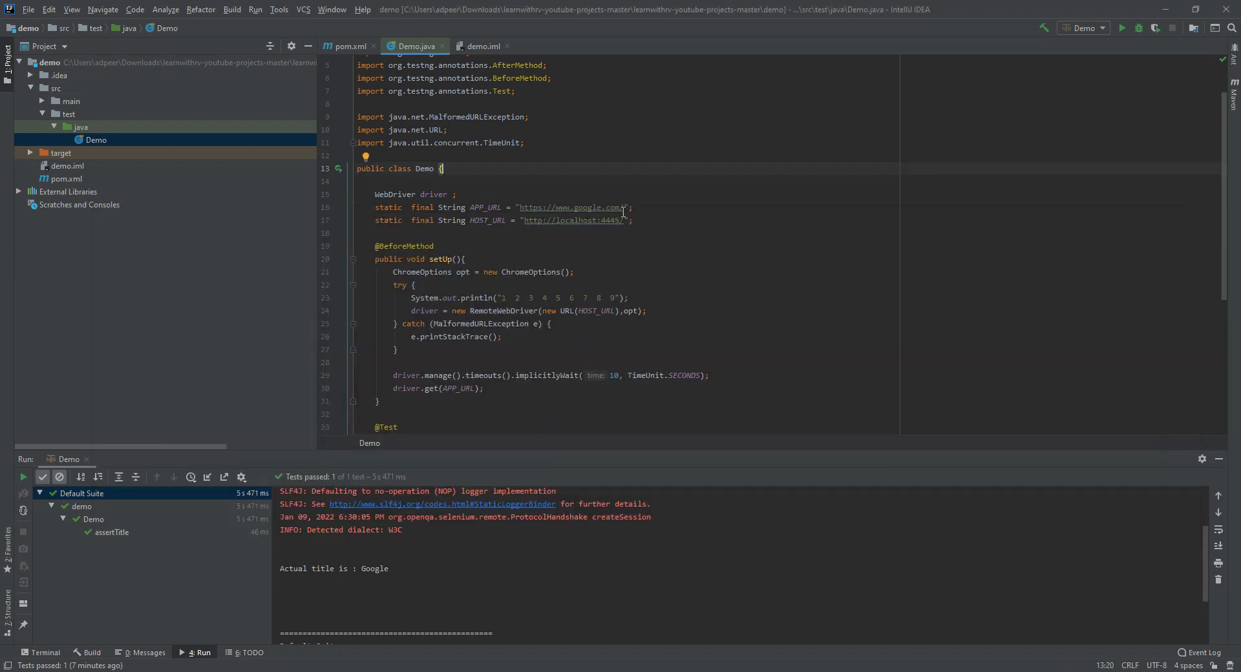
{"action": "double_click", "coordinate": [573, 220]}
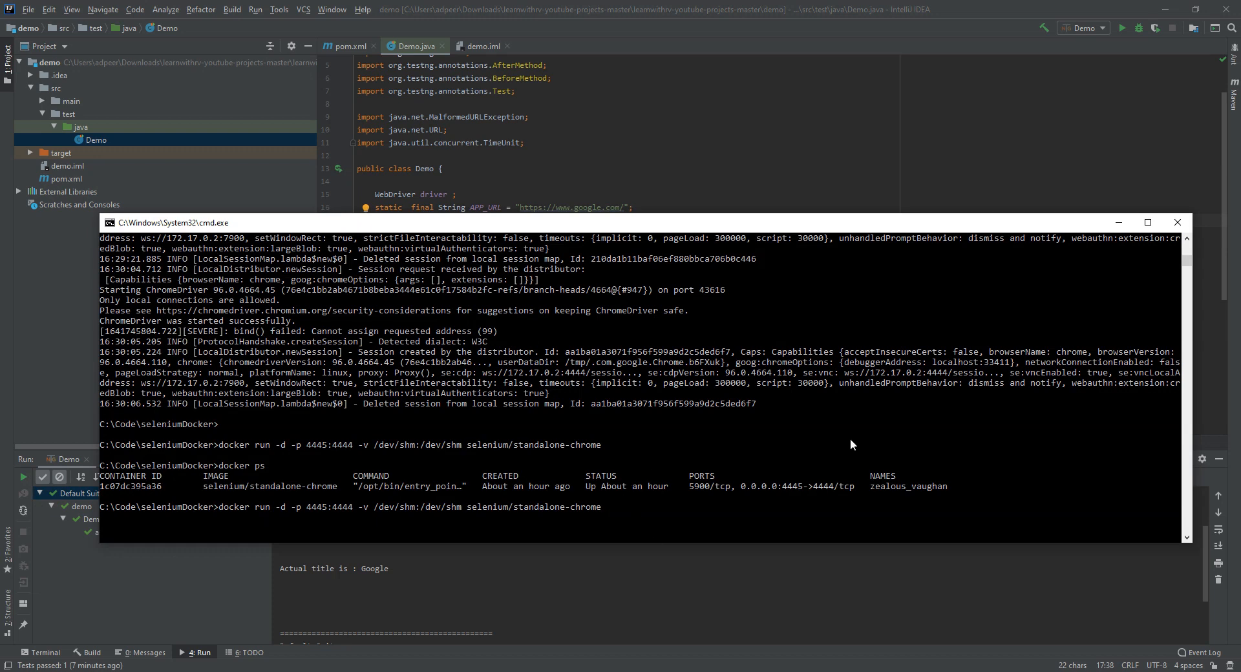
Step: Run docker images, docker ps and docker logs suspicious_blackwell to check the containers
{"action": "type", "text": "docker images"}
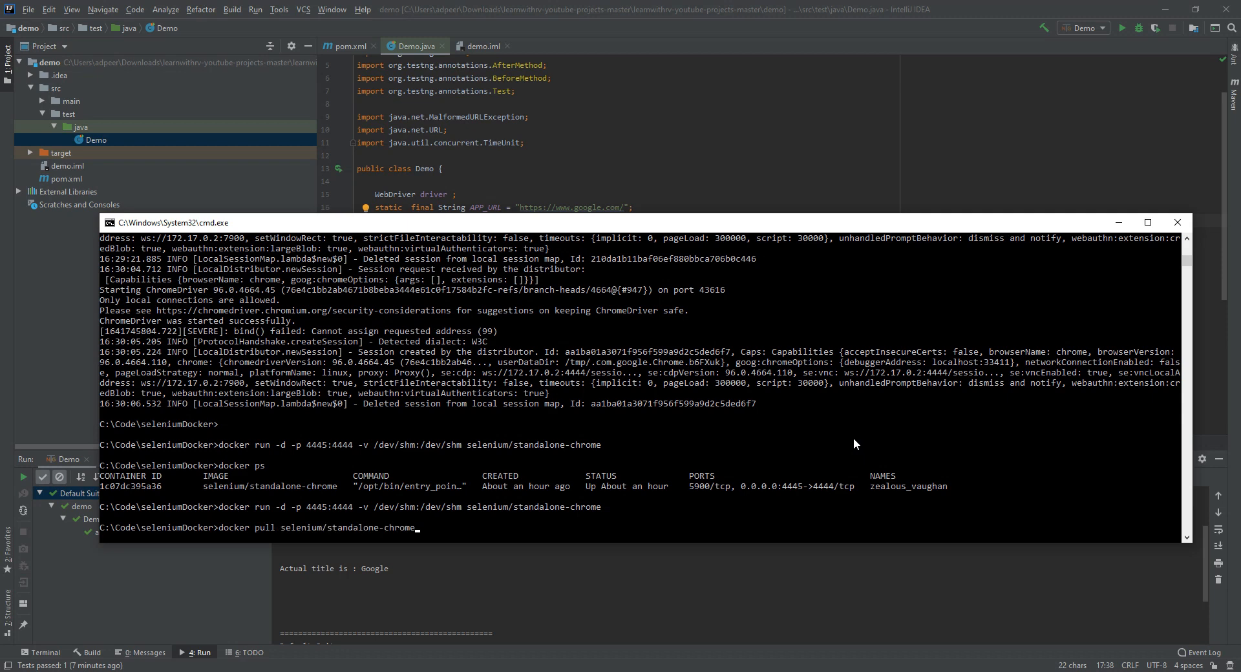
{"action": "type", "text": "docker ps"}
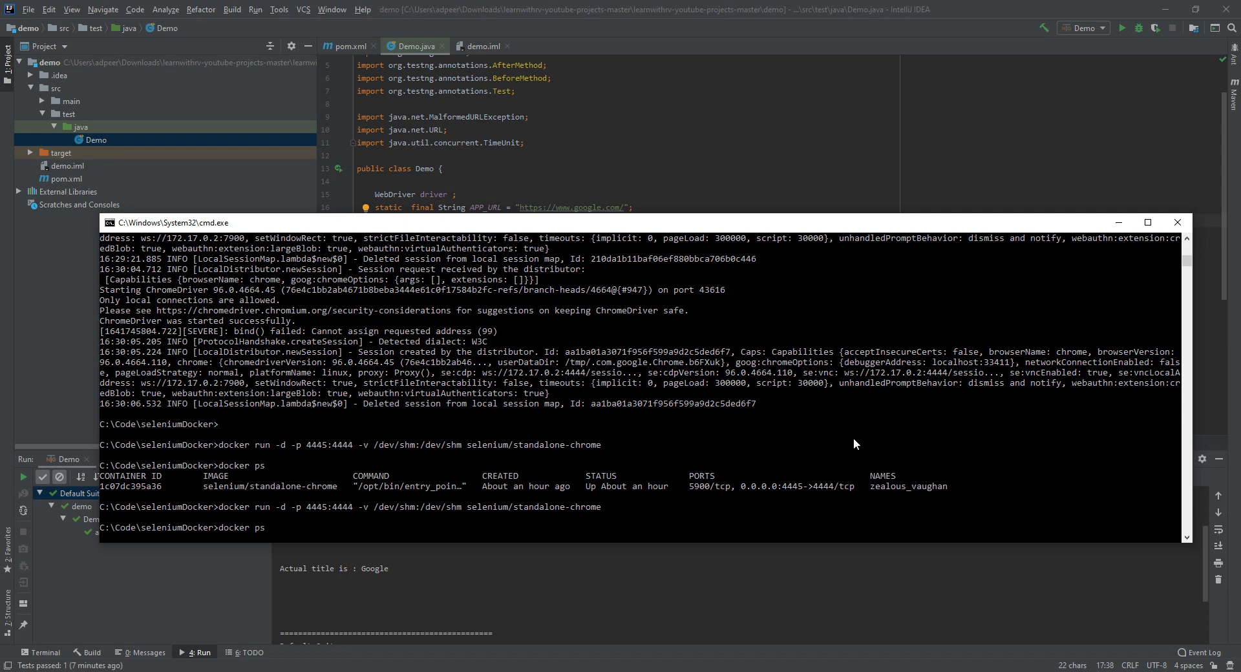
{"action": "type", "text": "docker logs suspicious_blackwell"}
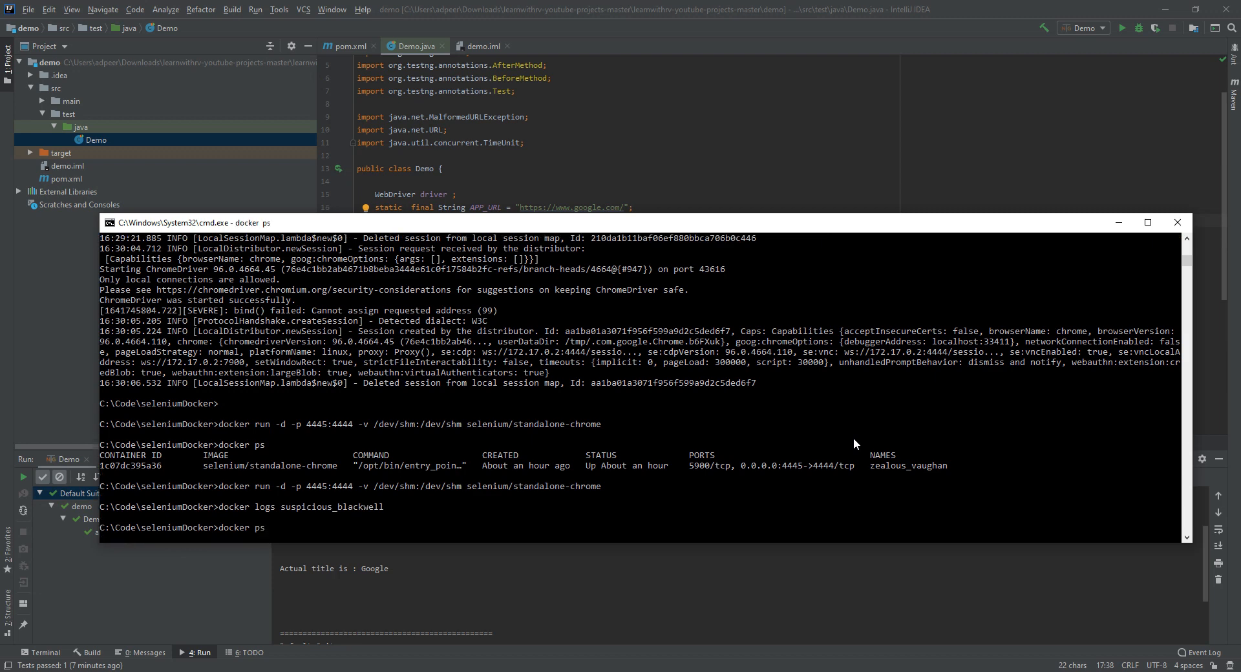
{"action": "mouse_move", "coordinate": [463, 484]}
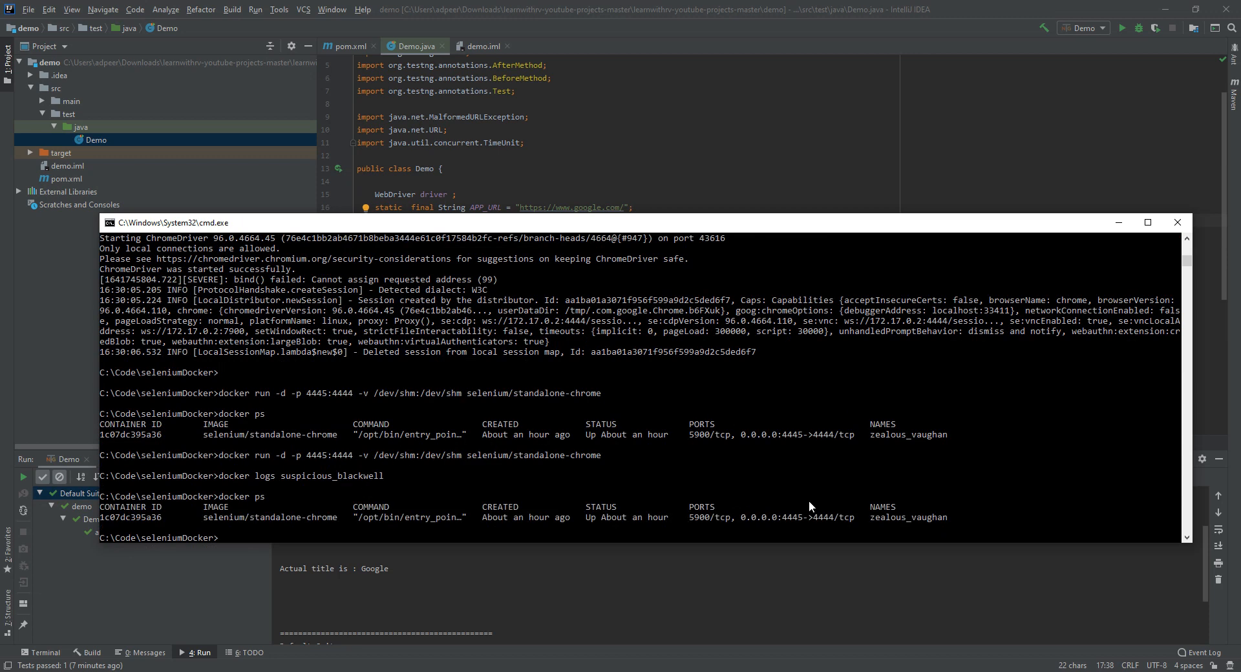
Step: Follow the zealous_vaughan container's live logs with docker logs -f
{"action": "type", "text": "docker logs"}
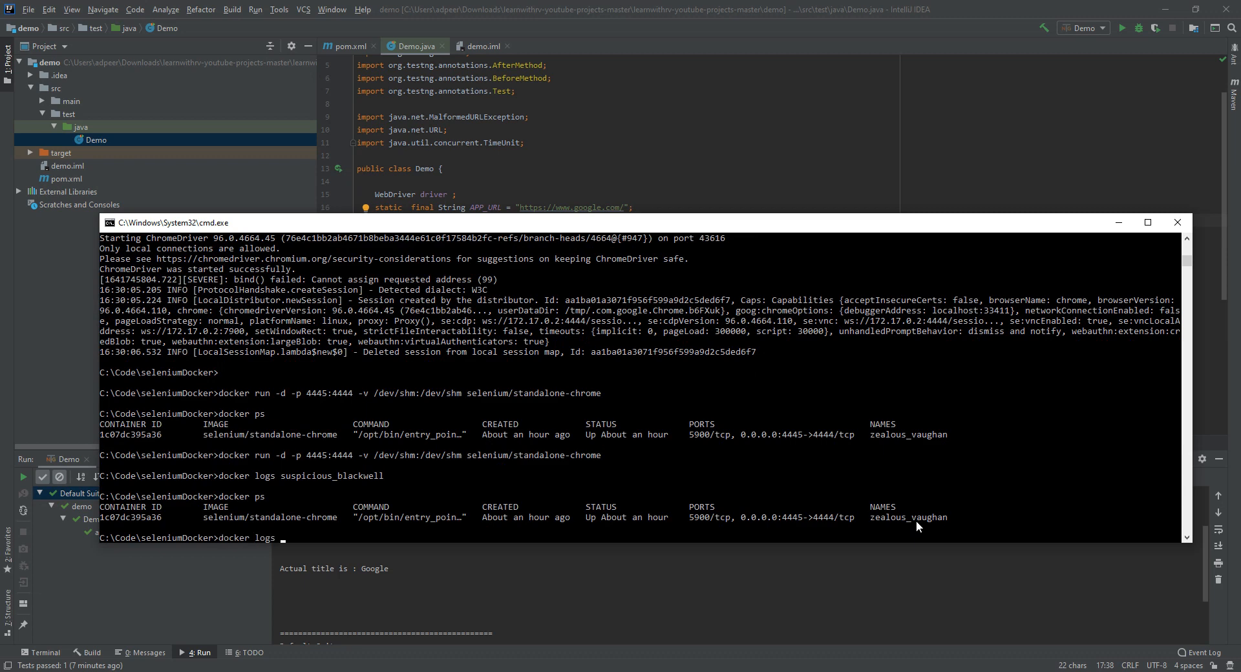
{"action": "mouse_move", "coordinate": [895, 533]}
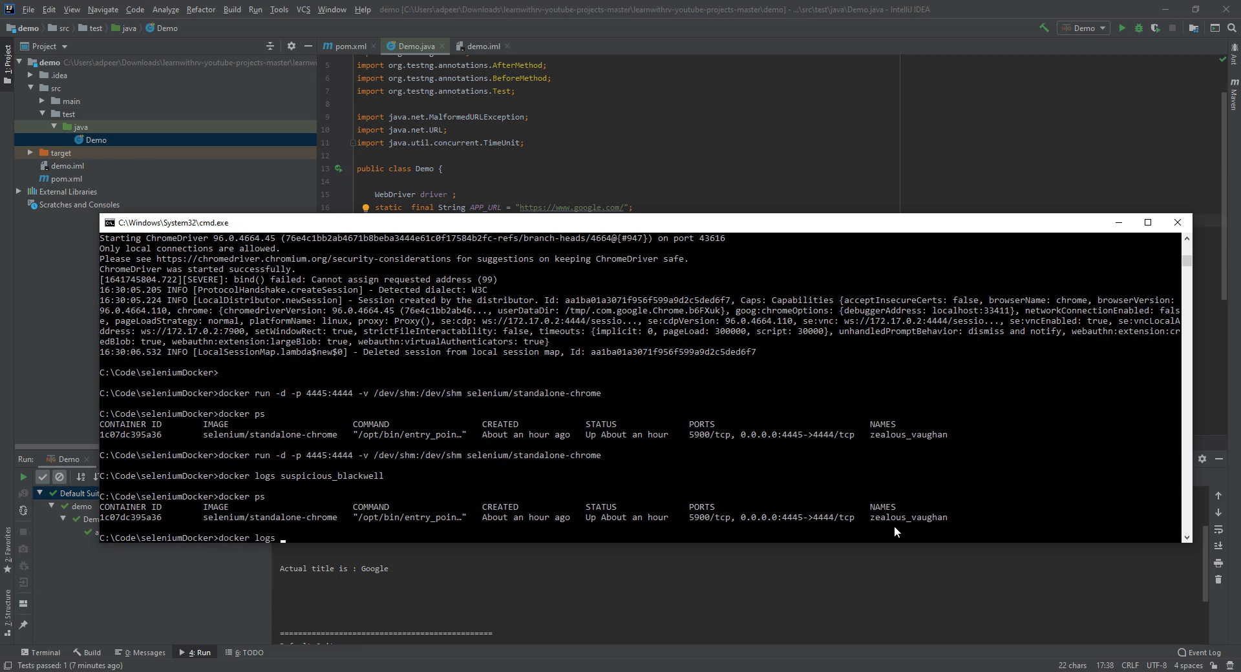
{"action": "type", "text": "-f"}
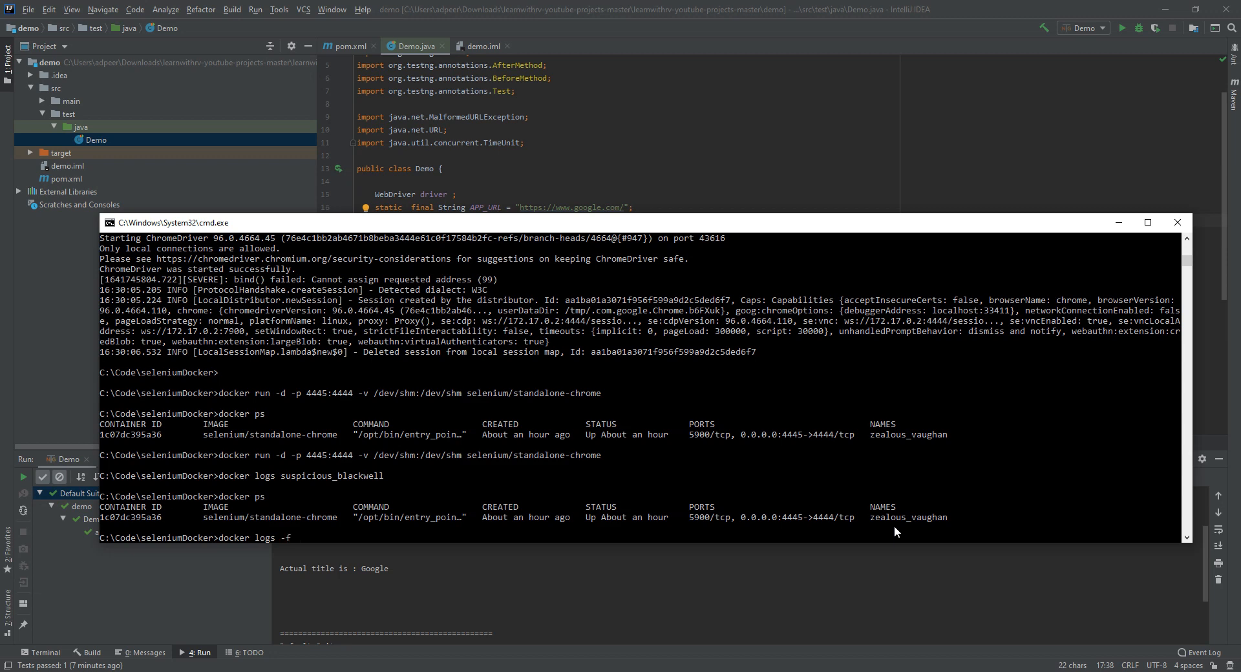
{"action": "mouse_move", "coordinate": [906, 522]}
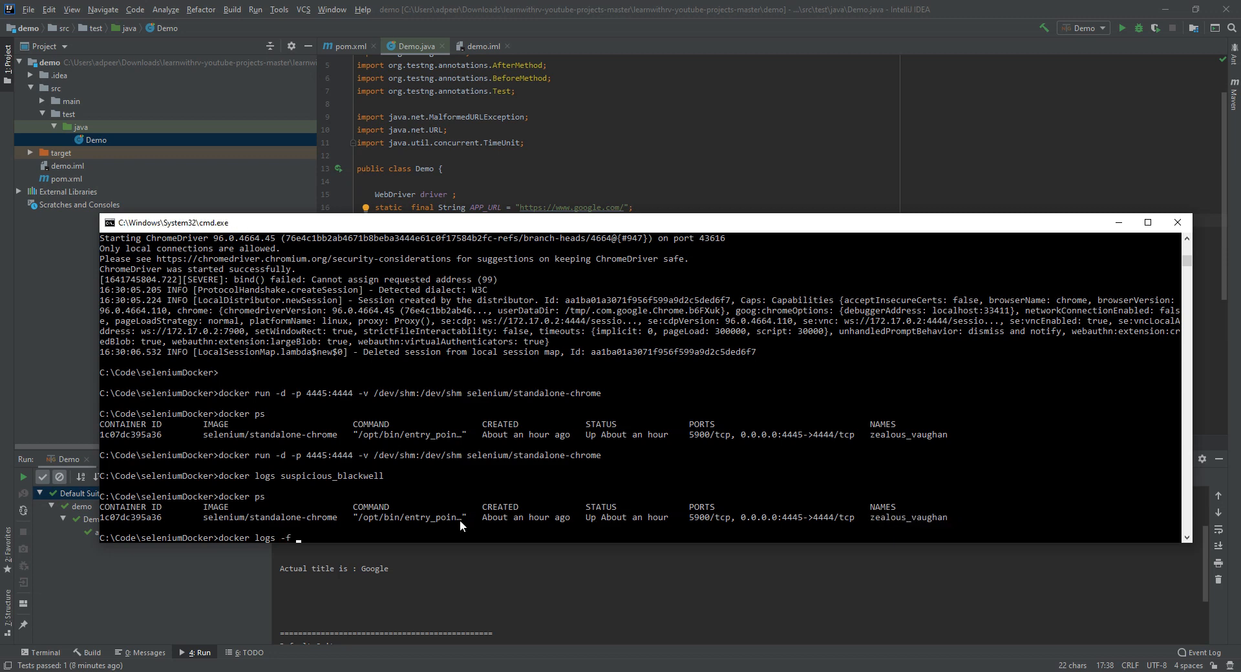
{"action": "type", "text": "zealous_vaughan"}
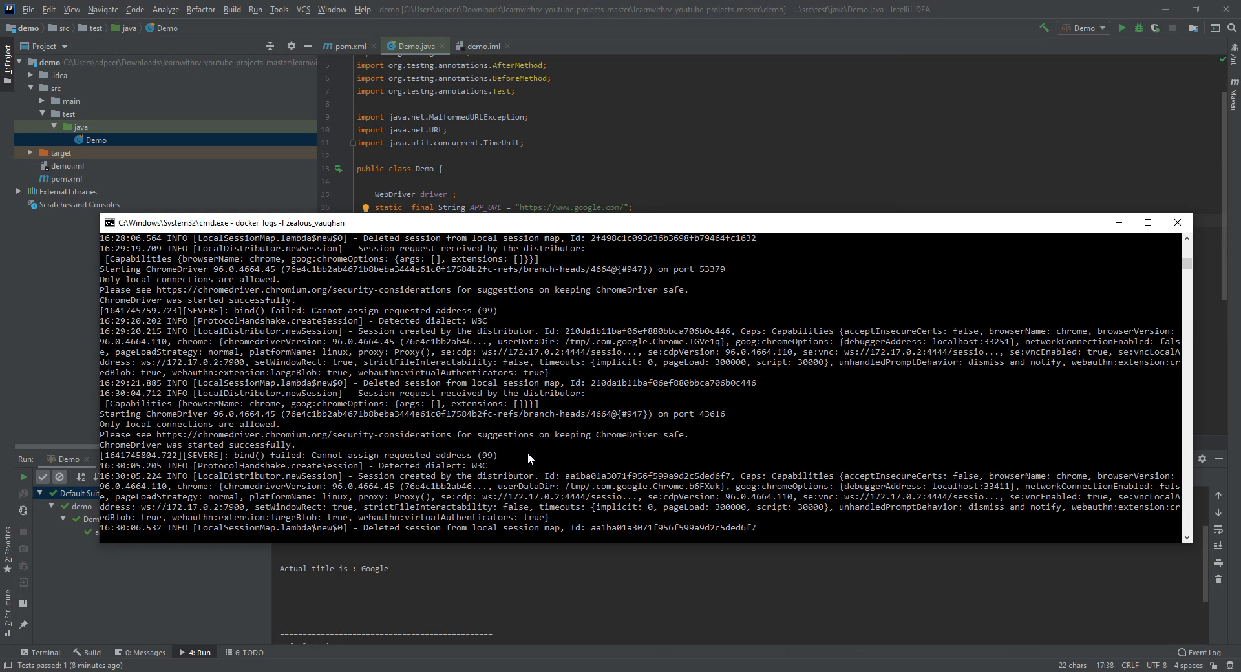
{"action": "scroll", "scroll_direction": "down", "scroll_amount": 3}
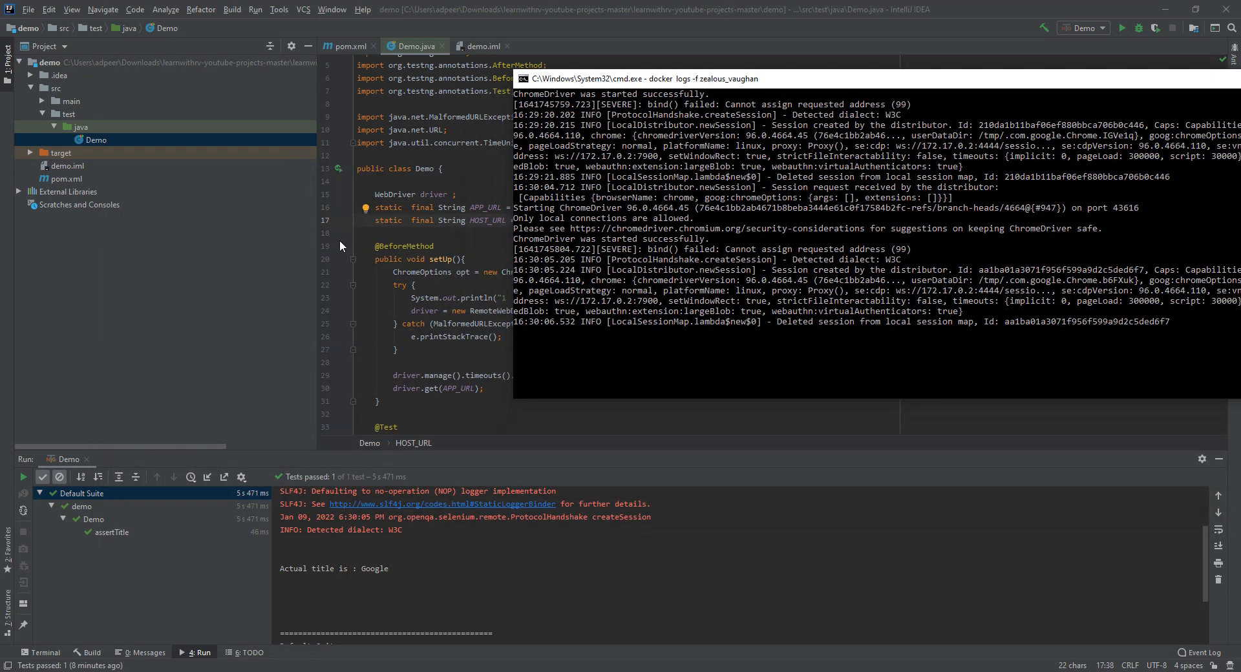
{"action": "mouse_move", "coordinate": [23, 481]}
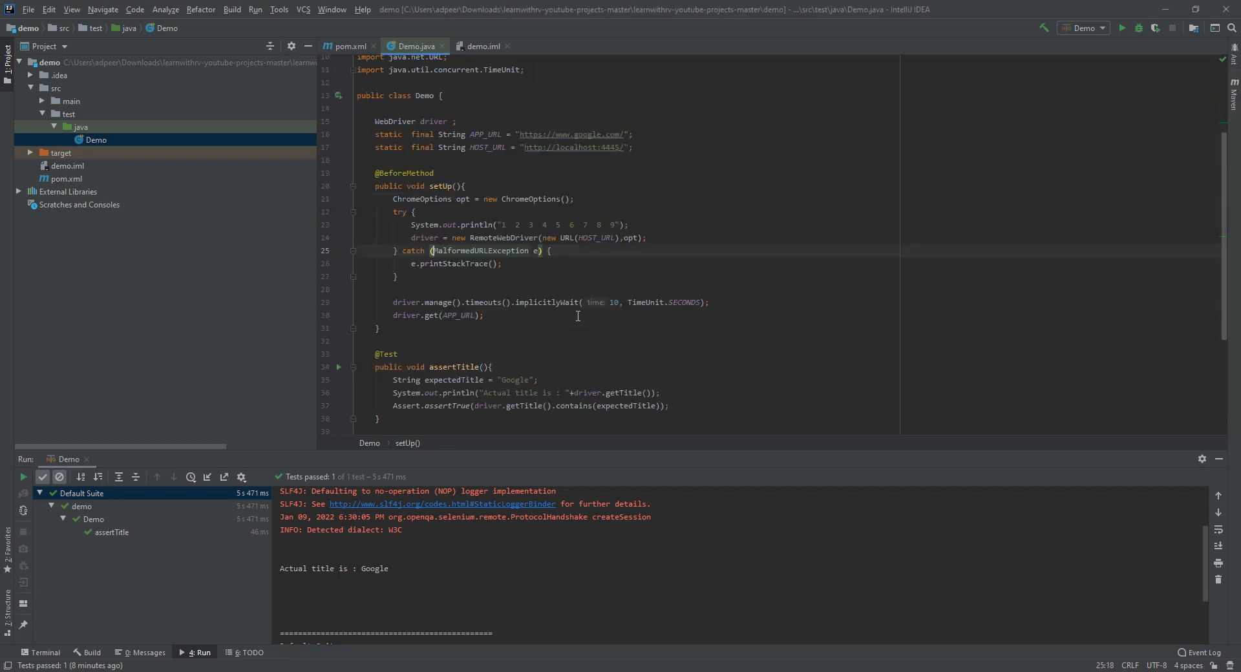
Step: Scroll Demo.java to the setUp and assertTitle methods
{"action": "scroll", "scroll_direction": "down", "scroll_amount": 3}
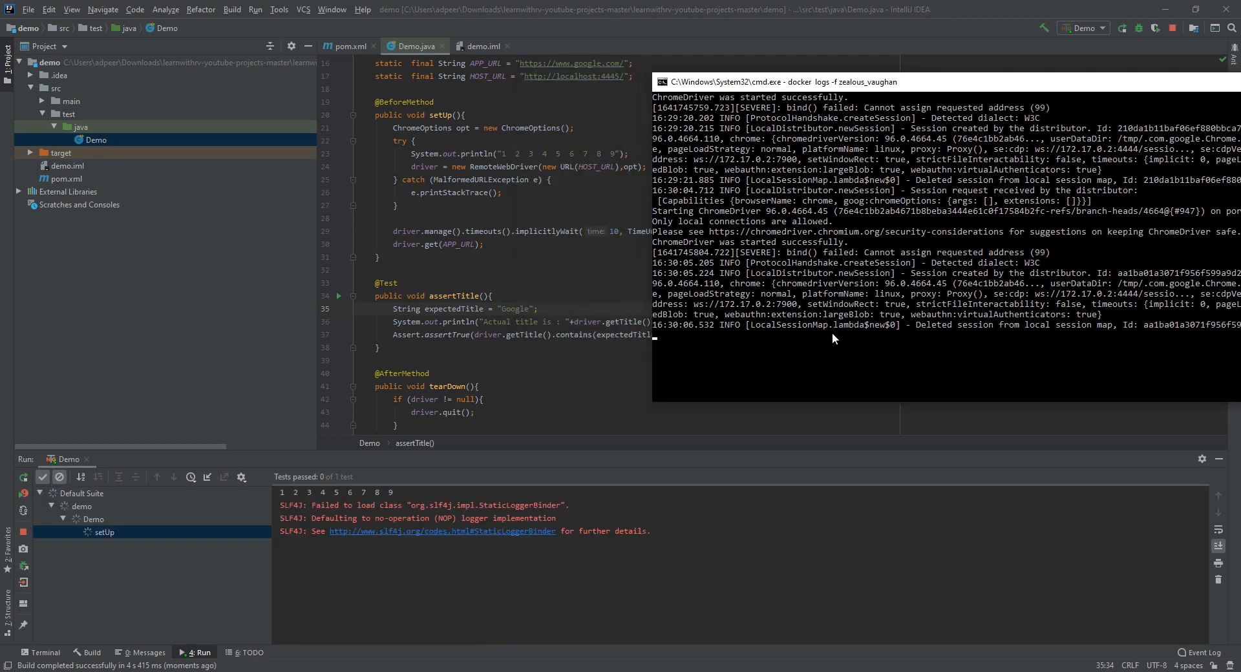
Step: Rerun the Demo test and watch the container logs record a new Chrome session
{"action": "scroll", "scroll_direction": "down", "scroll_amount": 3}
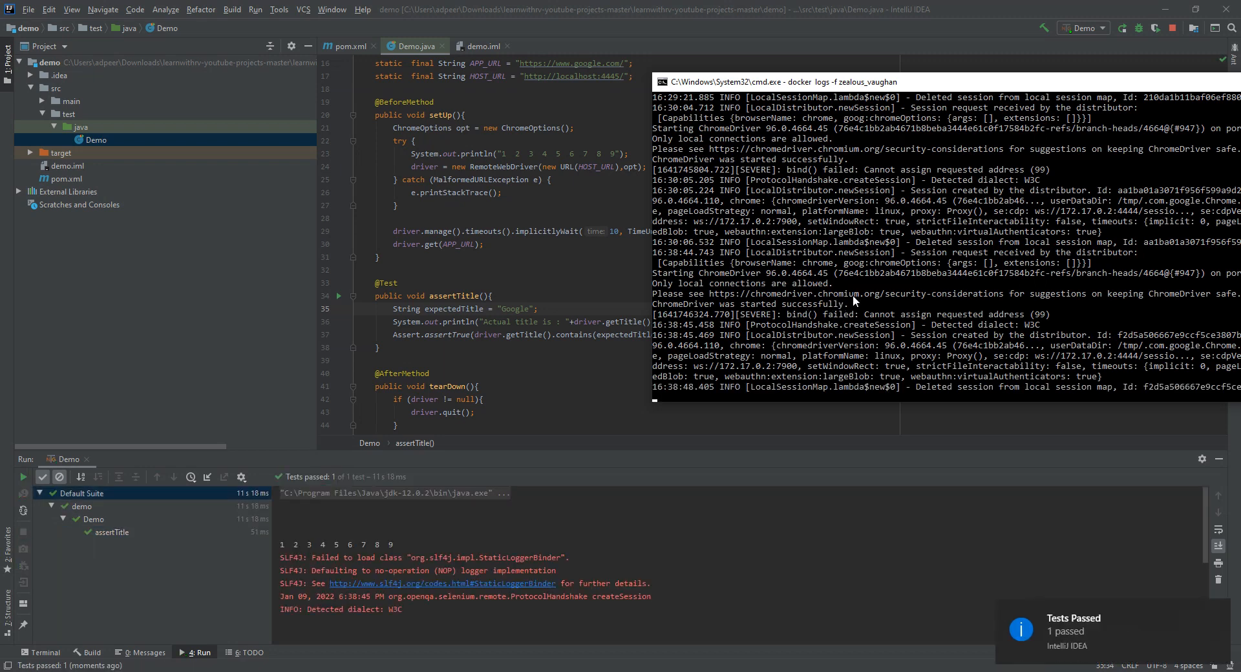
{"action": "mouse_move", "coordinate": [876, 258]}
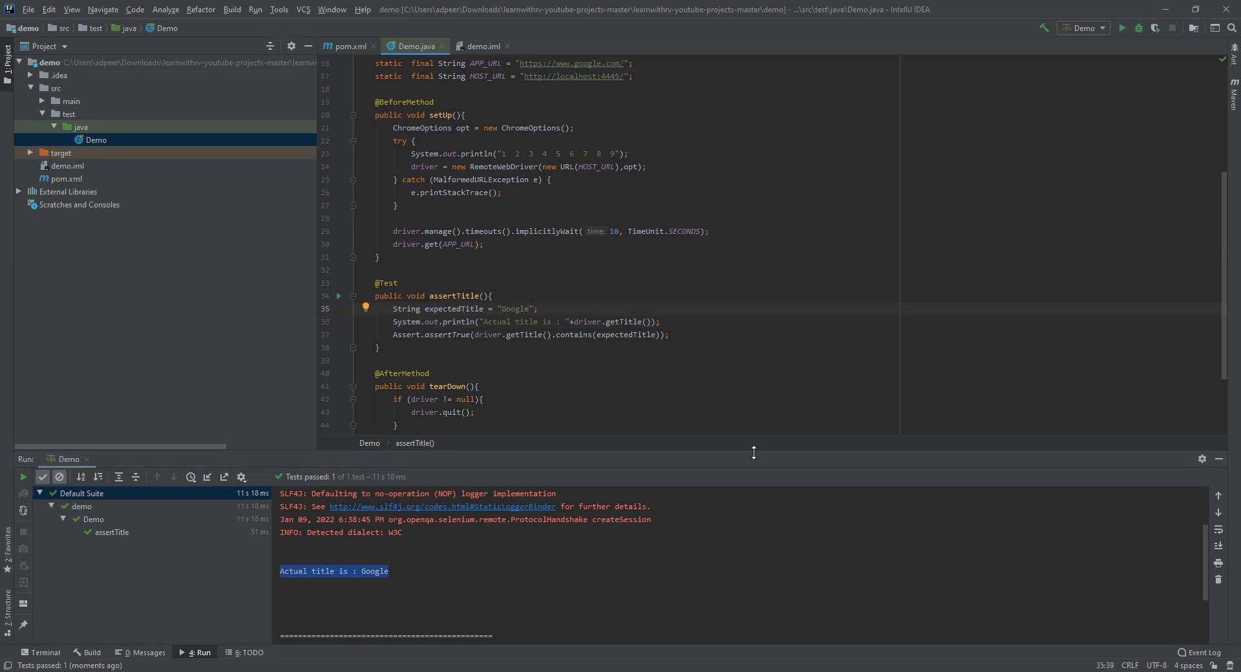
Step: Change expectedTitle in assertTitle to "Google888" and rerun the Demo test
{"action": "type", "text": "888"}
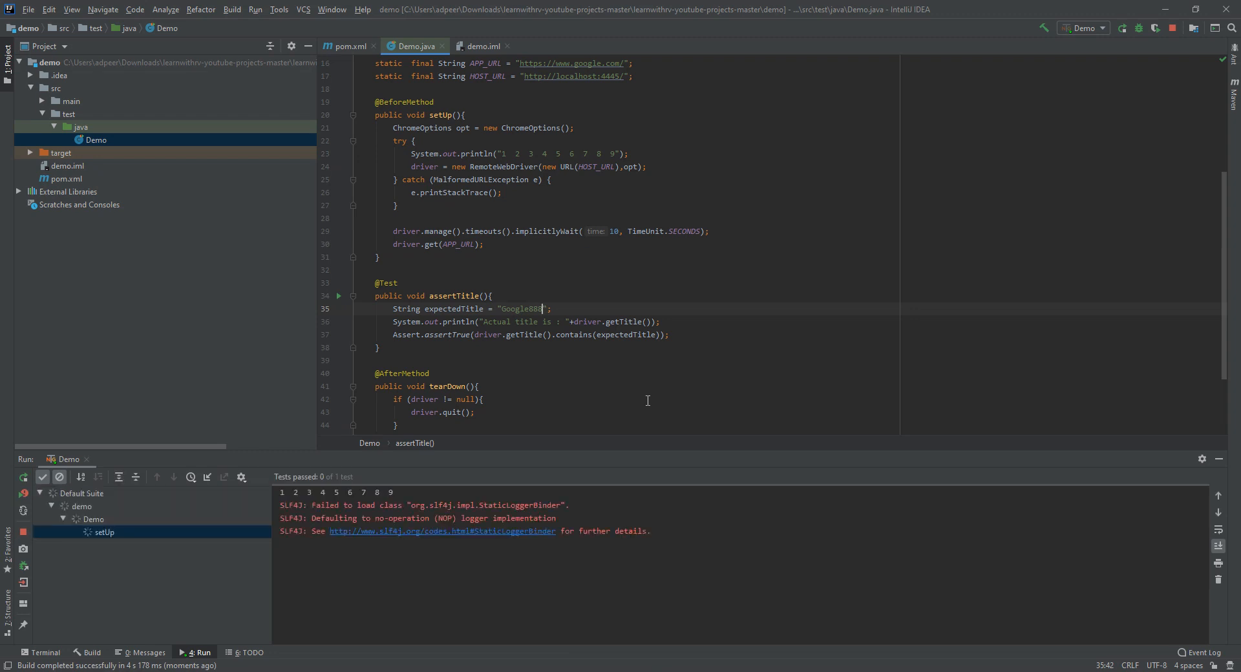
{"action": "mouse_move", "coordinate": [714, 501]}
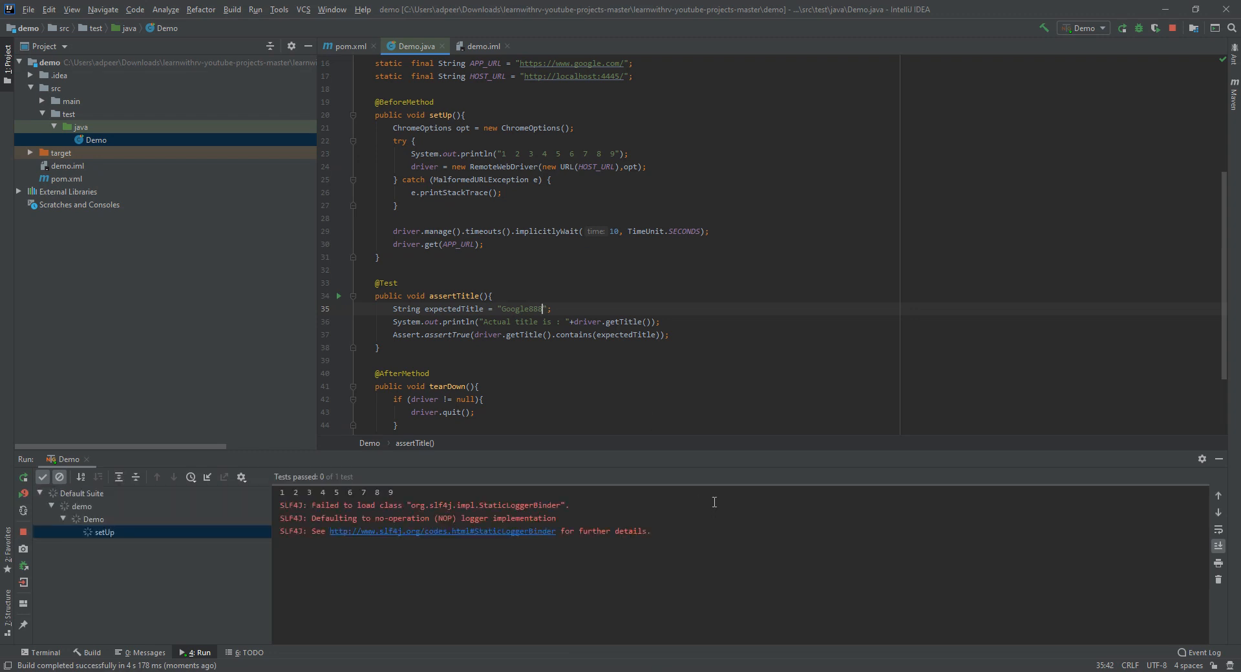
{"action": "mouse_move", "coordinate": [854, 345]}
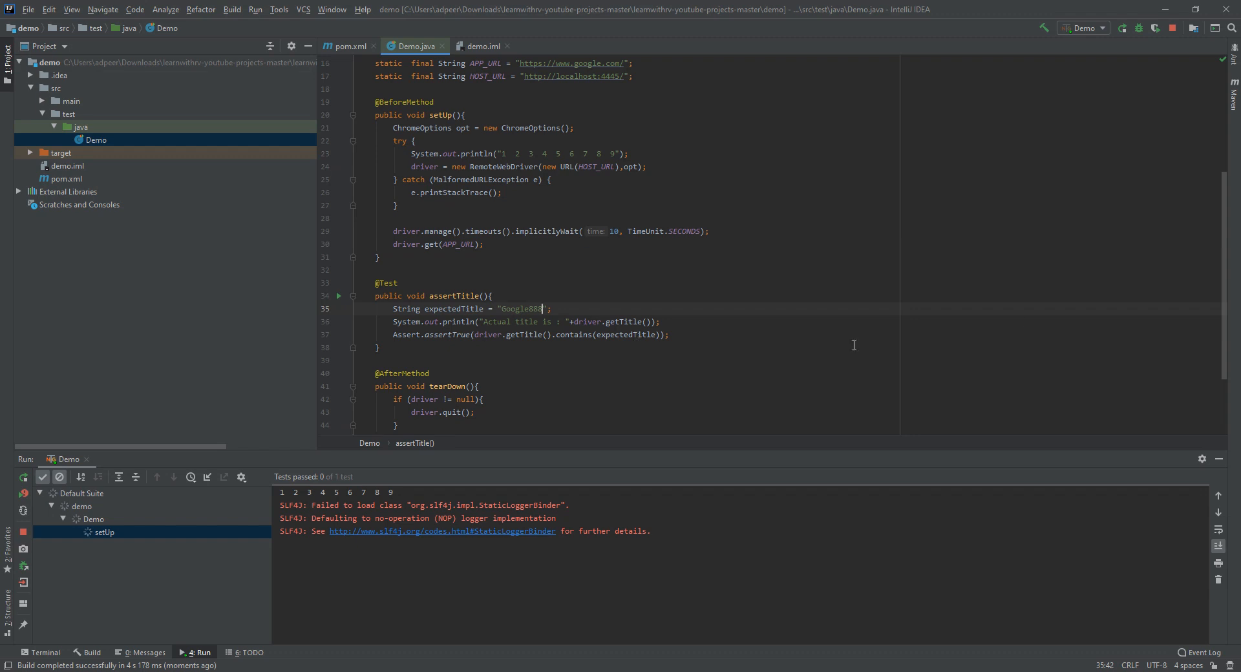